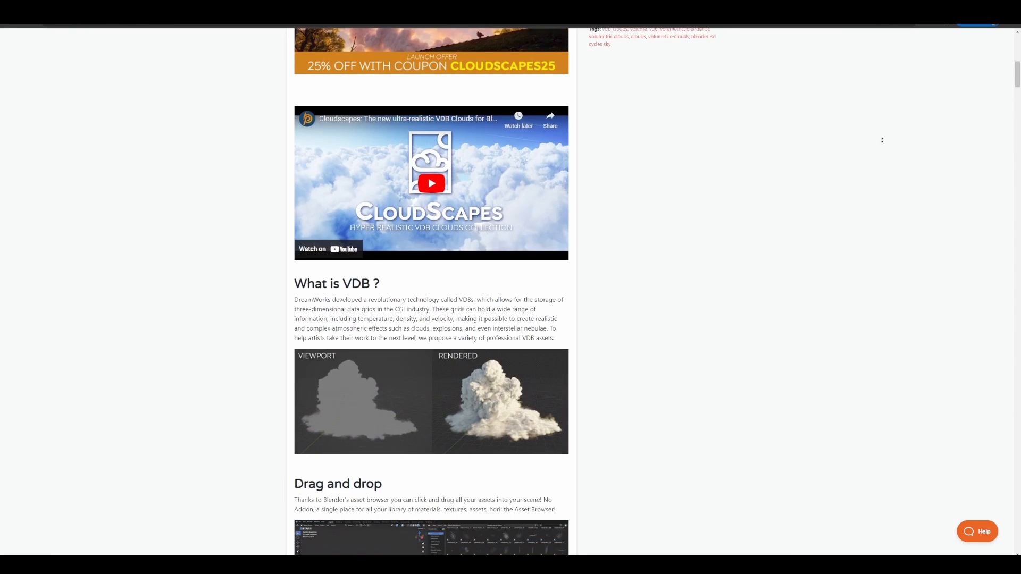
# Scroll the CloudScapes product page down through the VDB, shader and '29 Biomes for Geo Scatter' sections
pyautogui.scroll(-3)
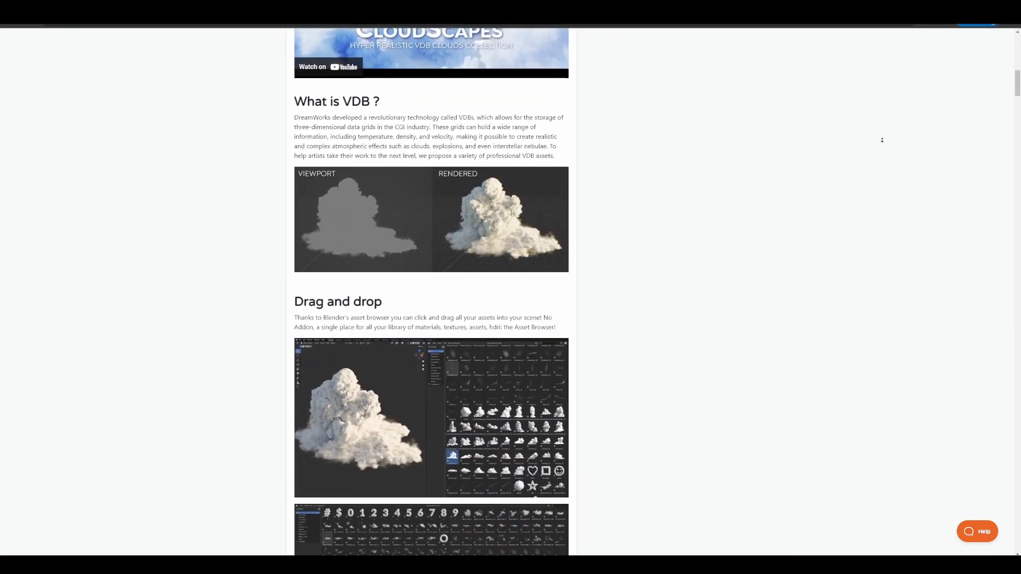
pyautogui.scroll(-3)
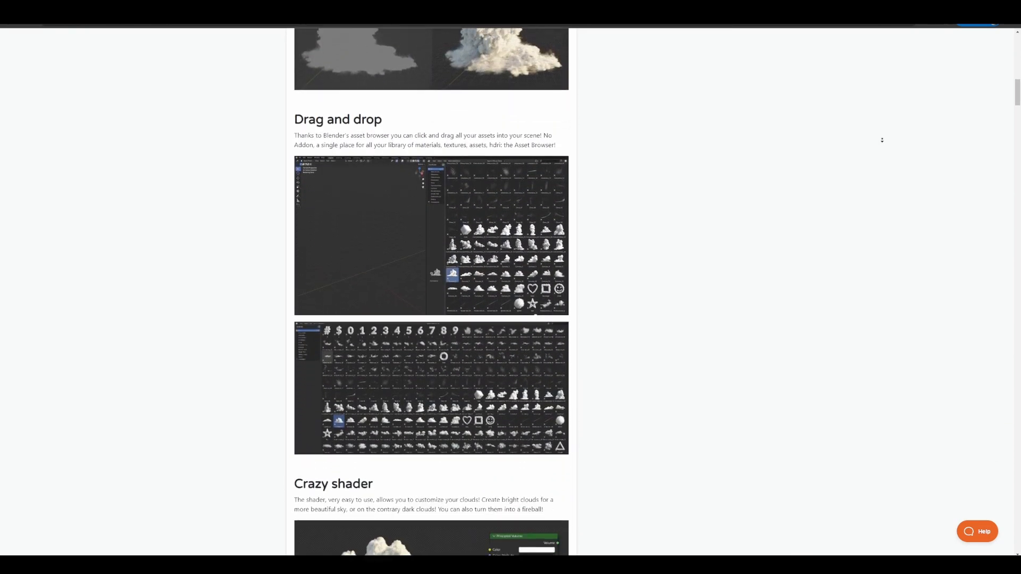
pyautogui.scroll(-3)
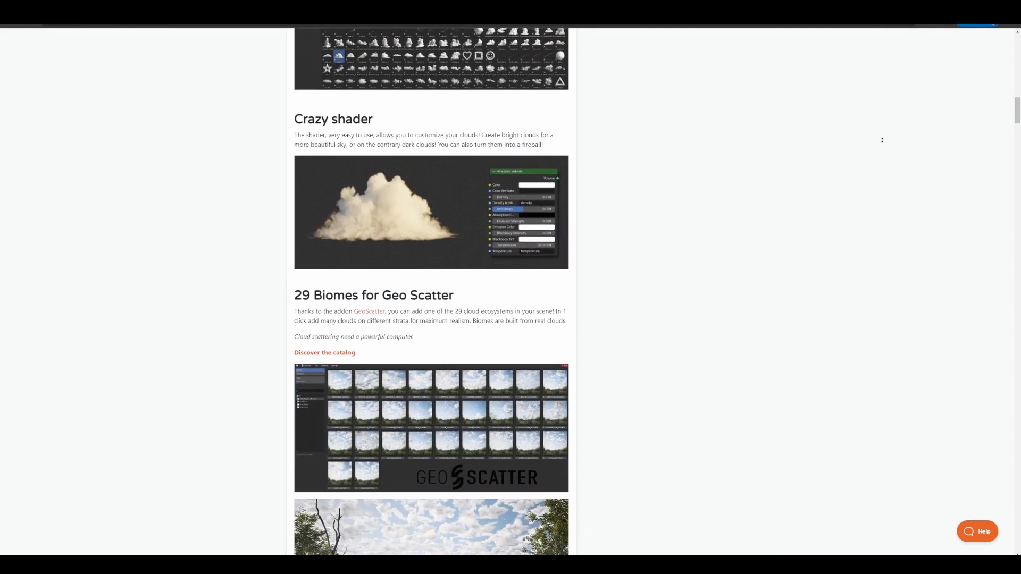
pyautogui.scroll(-3)
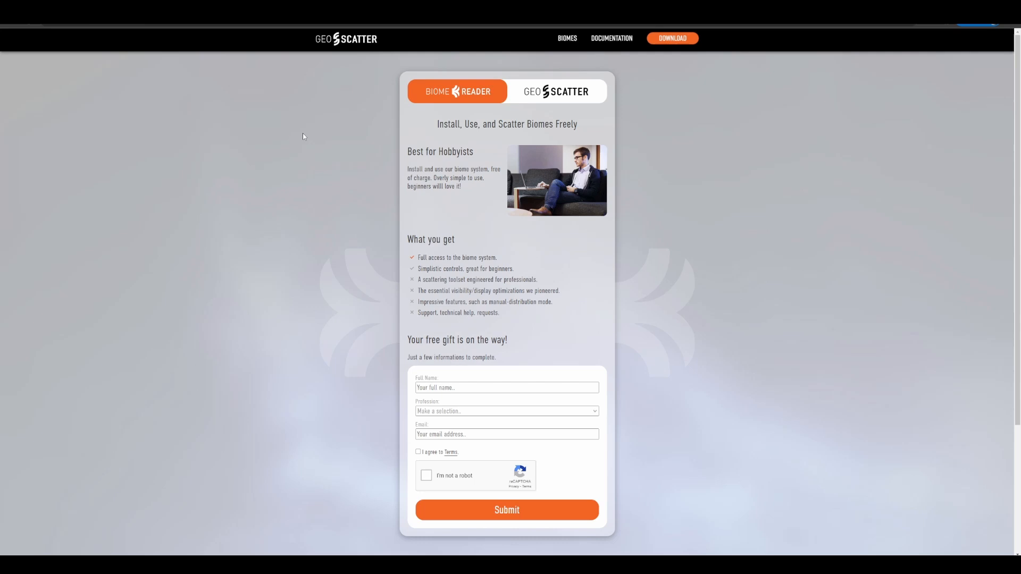
pyautogui.moveTo(477, 110)
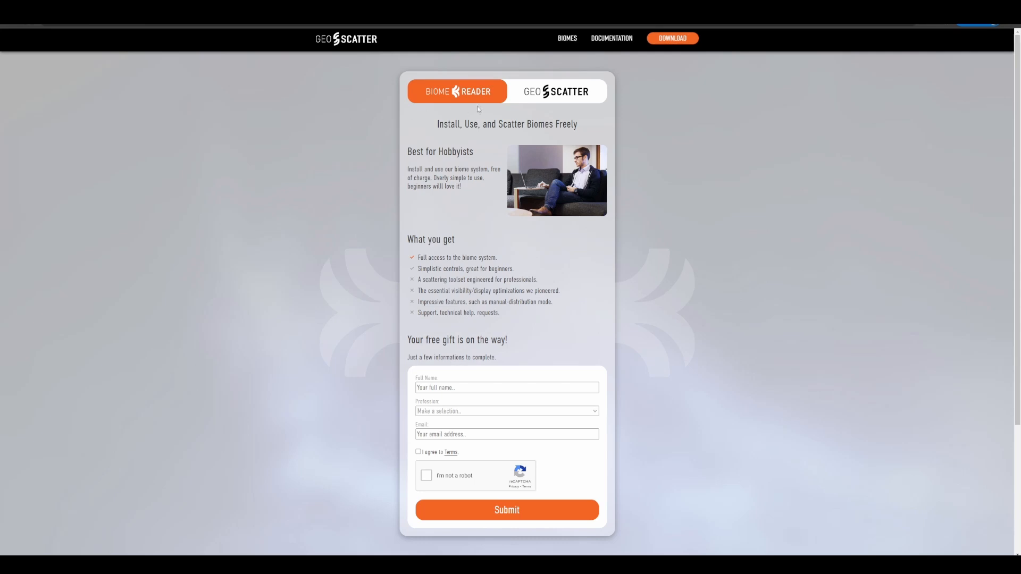
# Compare the paid Geo-Scatter offer with the free Biome Reader, then return to the CloudScapes page and read on
pyautogui.click(555, 91)
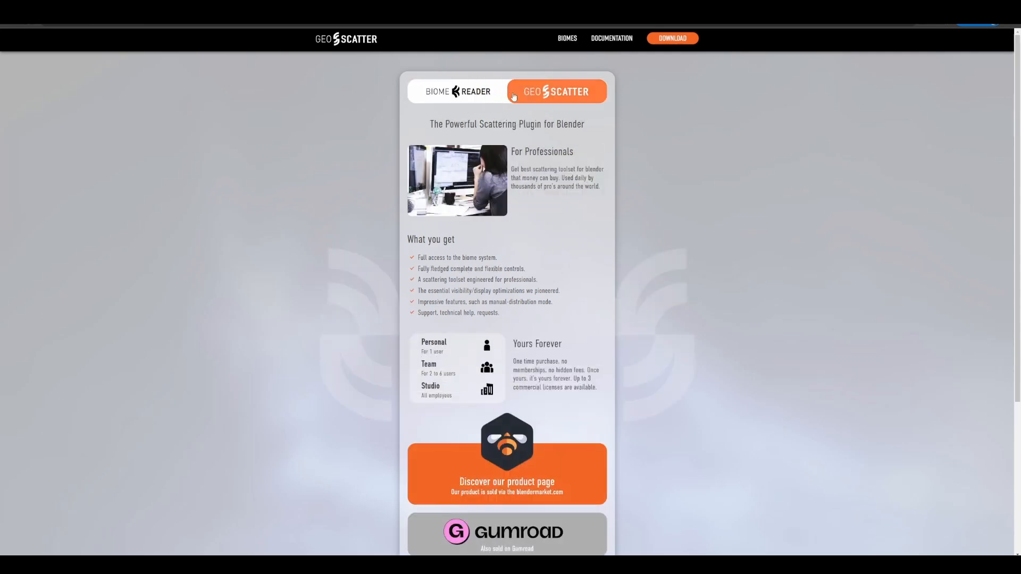
pyautogui.click(457, 92)
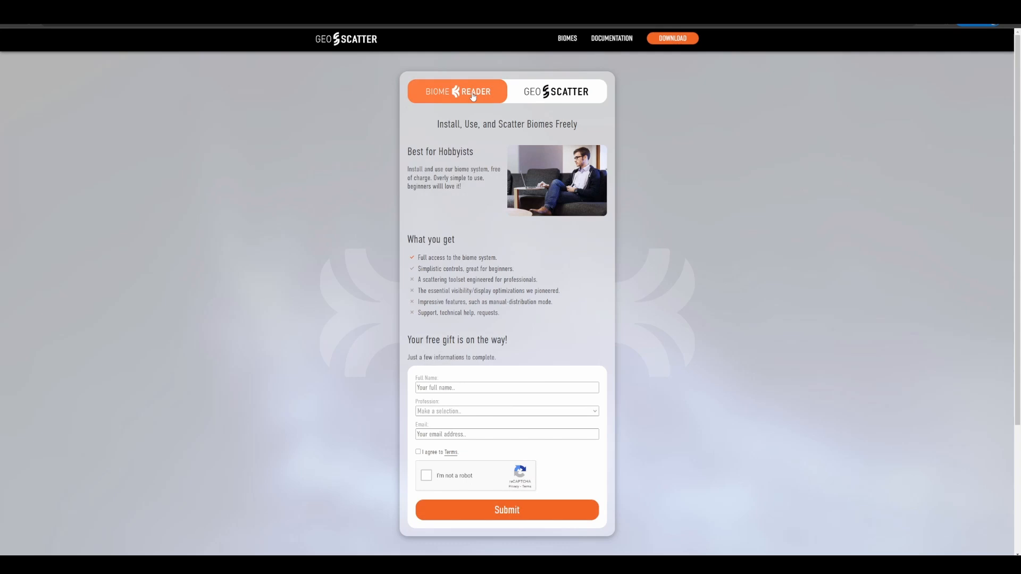
pyautogui.click(556, 92)
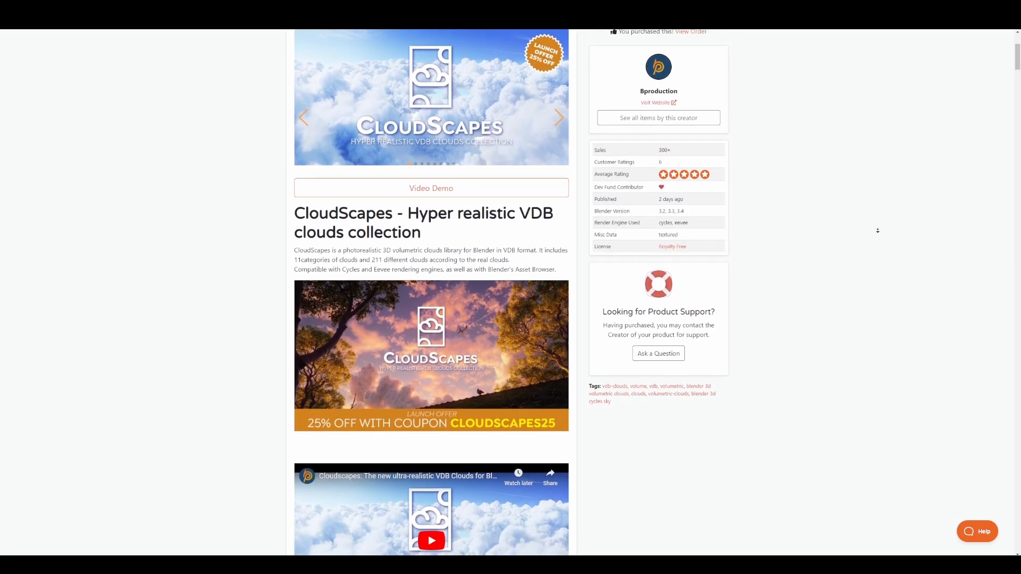
pyautogui.scroll(-3)
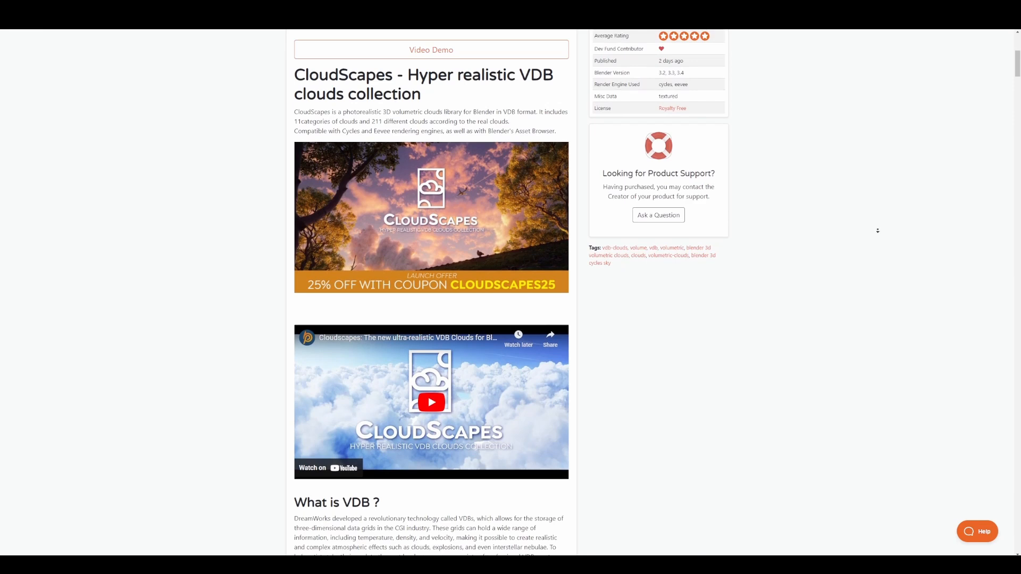
pyautogui.scroll(-3)
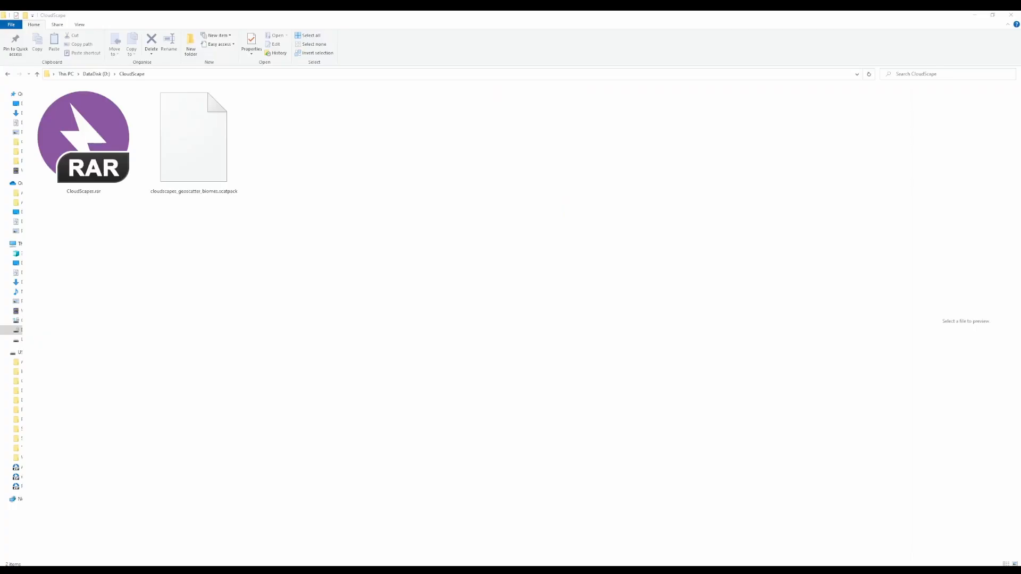
# Extract CloudScapes.rar with Bandizip and enter the new folder containing volumes and CloudScape.blend
pyautogui.click(83, 138)
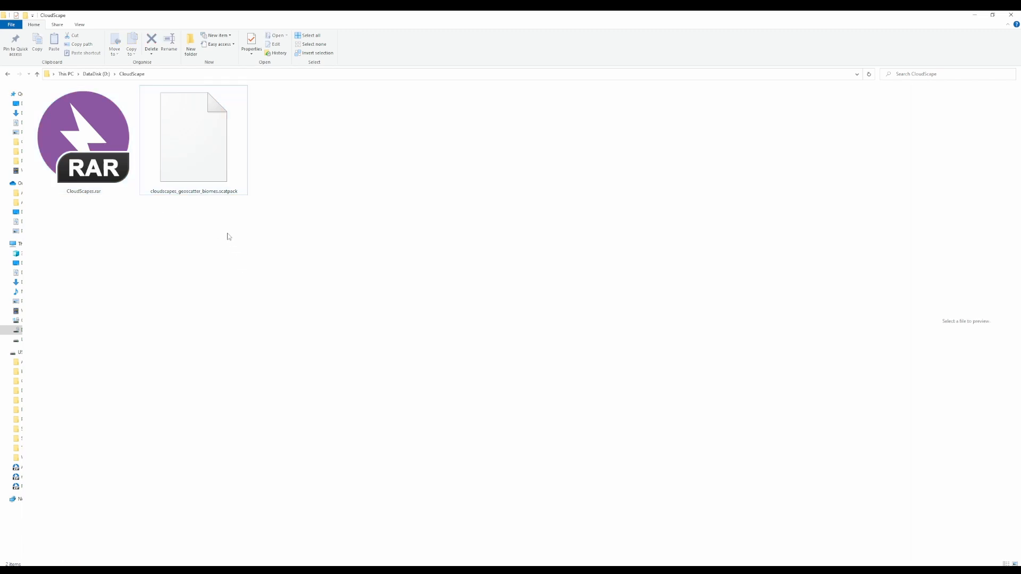
pyautogui.click(83, 138)
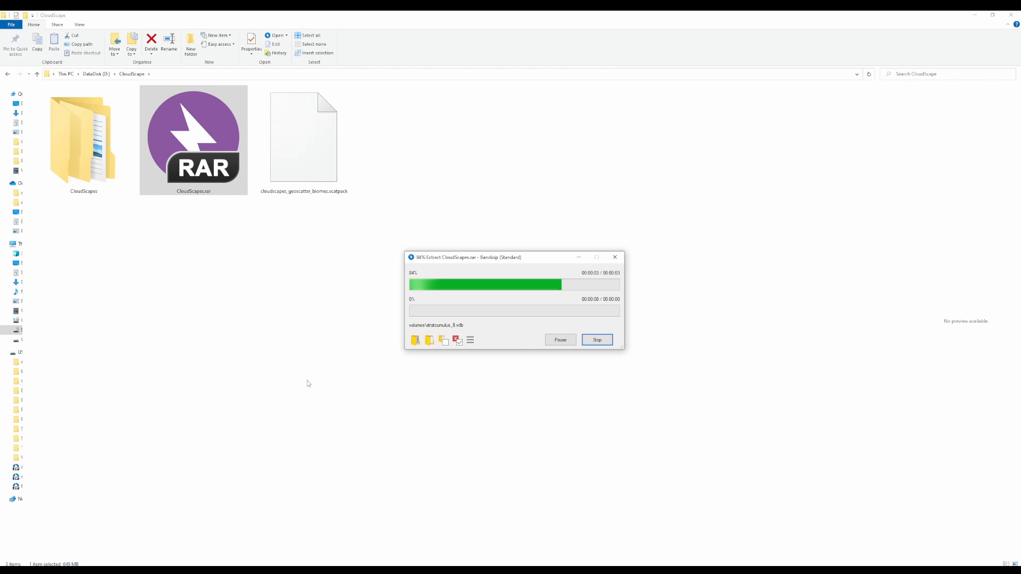
pyautogui.doubleClick(83, 139)
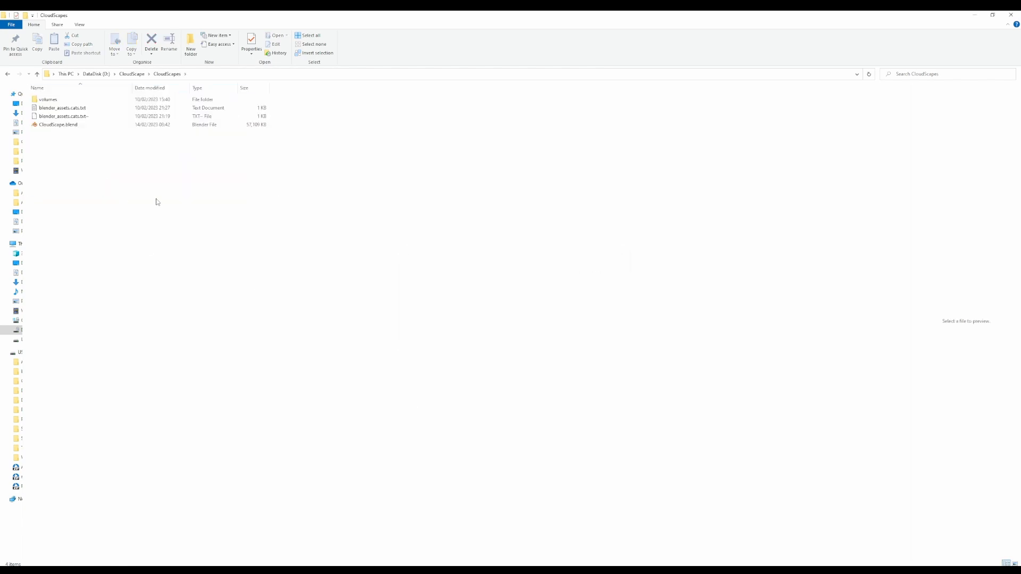
pyautogui.doubleClick(58, 124)
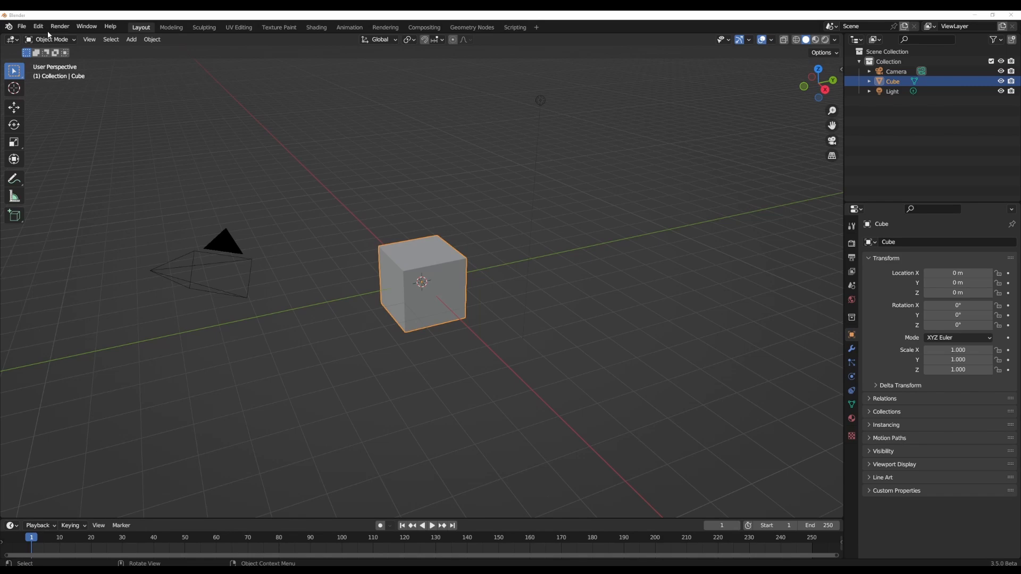
# In Preferences > File Paths, add the extracted CloudScapes folder as an asset library
pyautogui.click(37, 25)
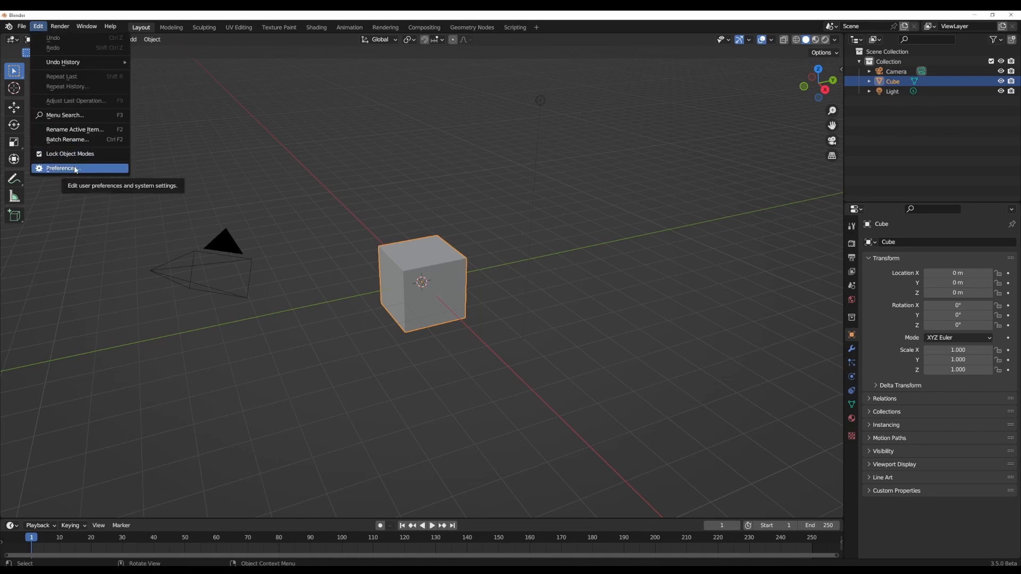
pyautogui.click(60, 168)
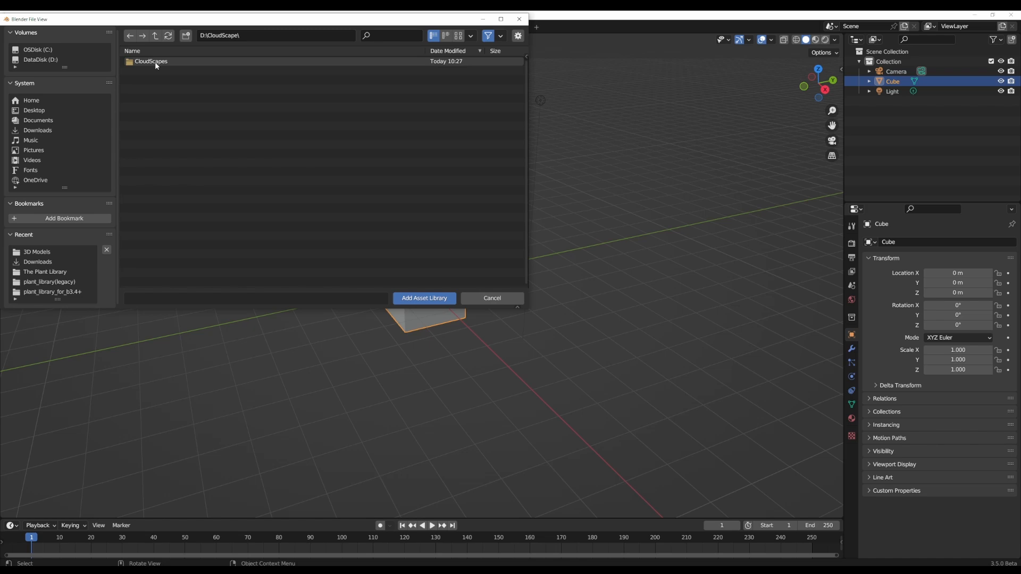
pyautogui.click(423, 298)
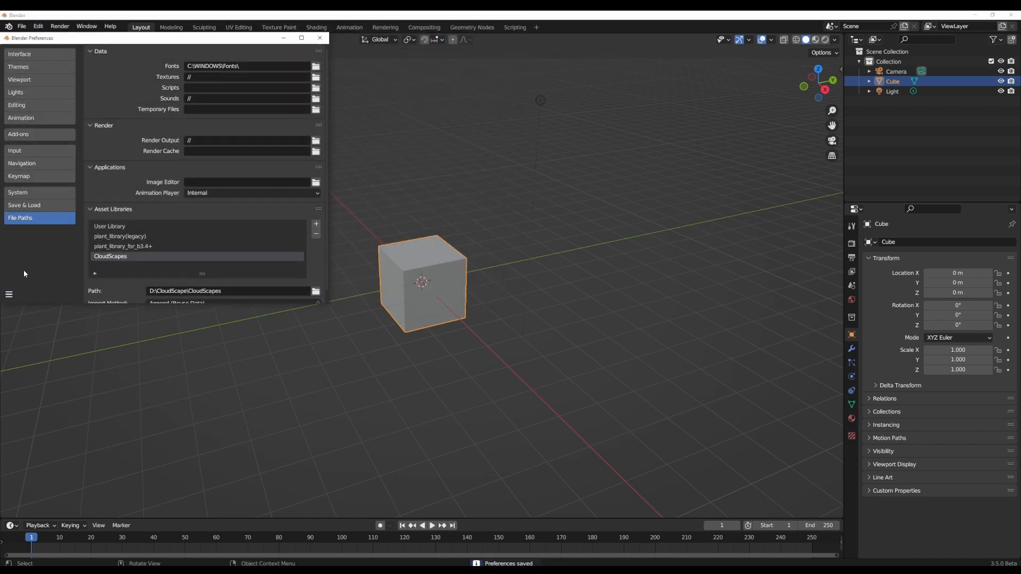
pyautogui.click(318, 38)
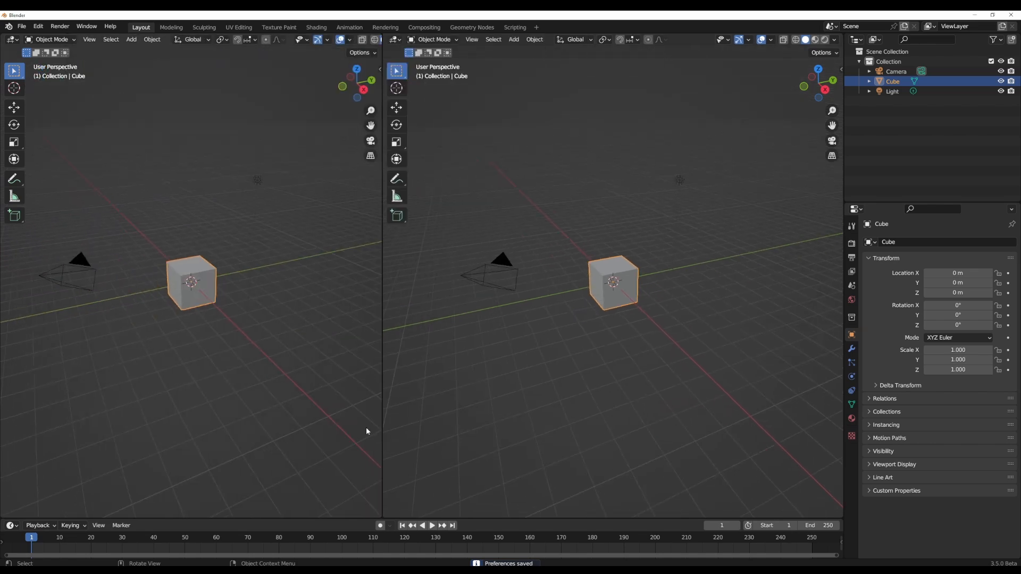
# Turn one viewport into the Asset Browser showing the CloudScapes catalogs
pyautogui.click(11, 39)
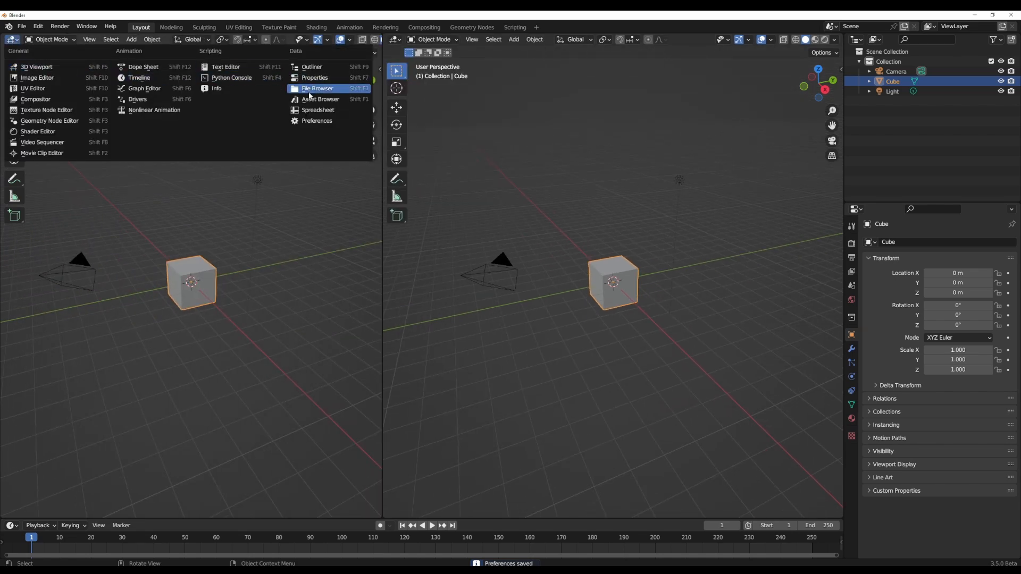
pyautogui.click(320, 99)
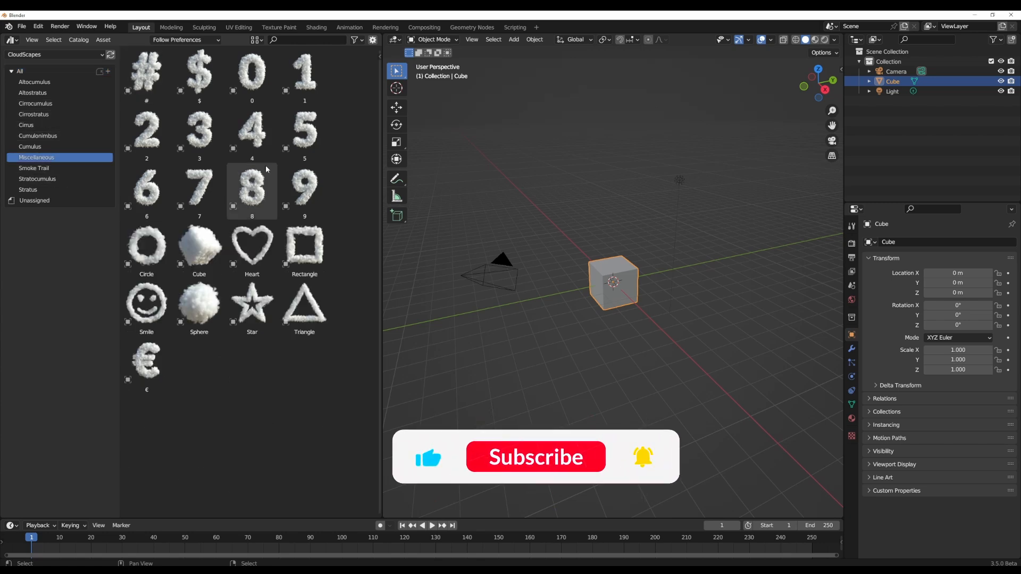
# Browse the Smoke Trail, Cirrus, Stratus and Altostratus catalogs, dragging clouds into the scene
pyautogui.click(34, 168)
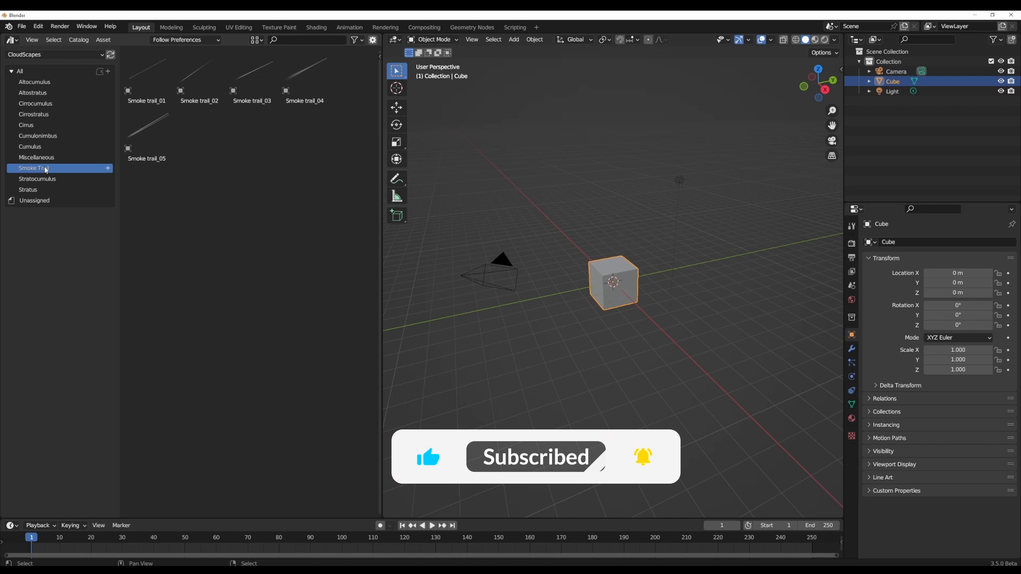
pyautogui.click(26, 126)
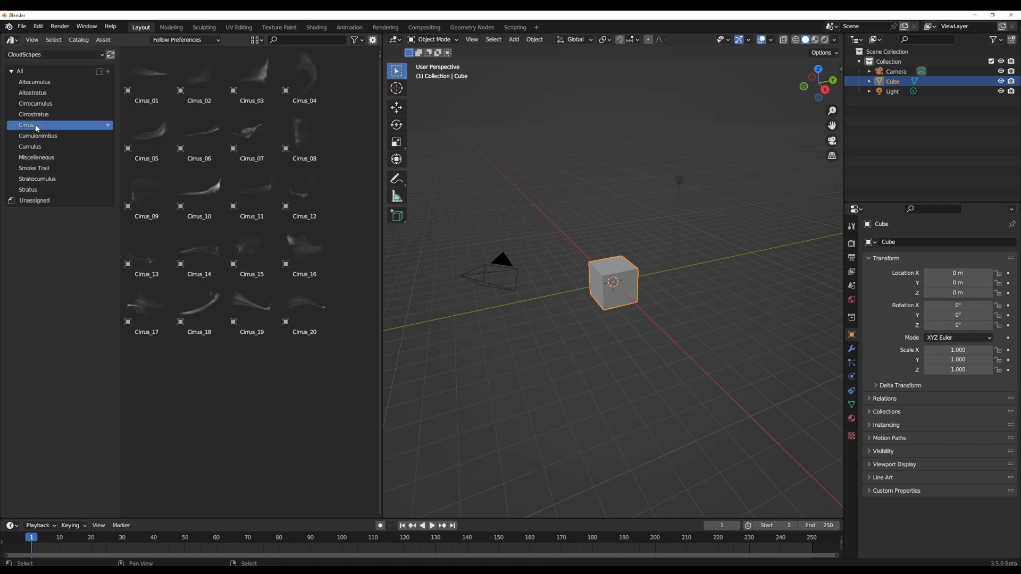
pyautogui.click(28, 189)
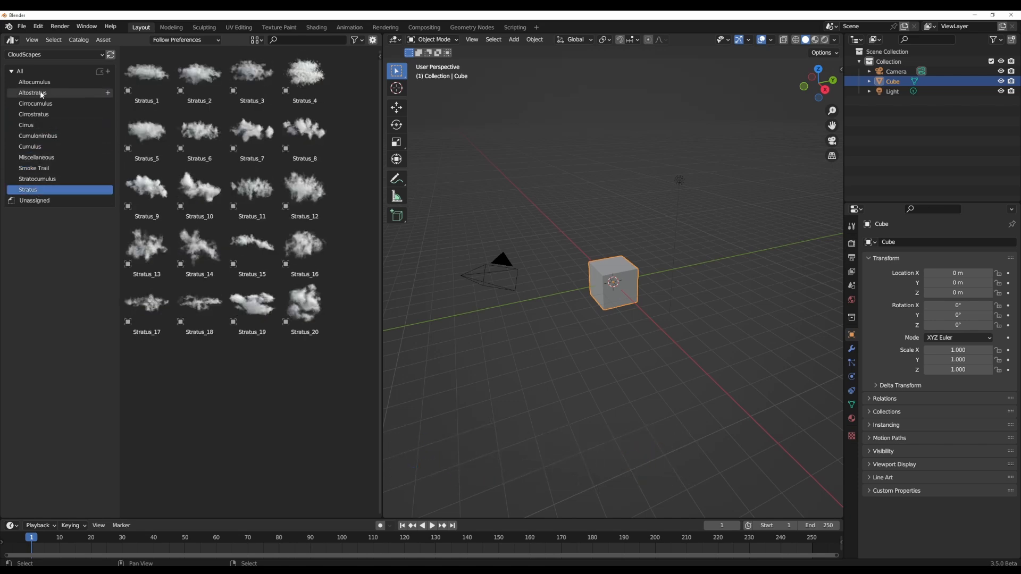
pyautogui.click(32, 92)
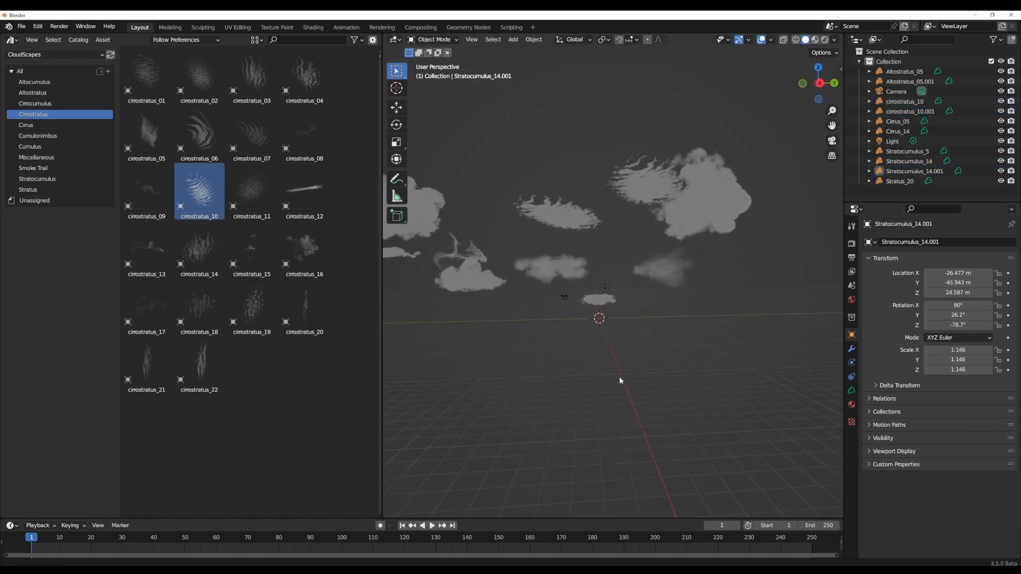
# Select the stratocumulus cloud, switch the viewport to Rendered shading and set the render engine to Cycles
pyautogui.click(715, 190)
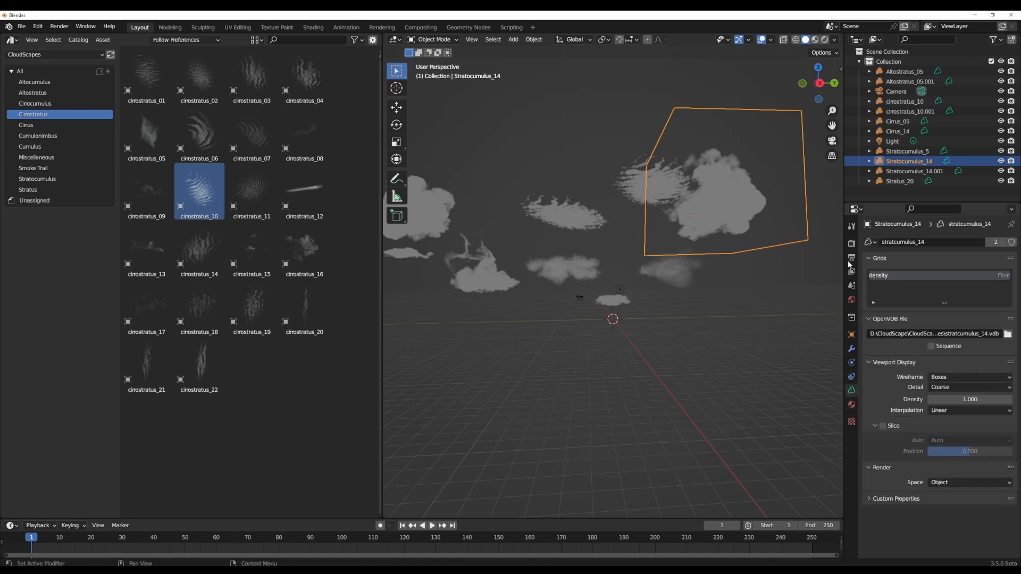
pyautogui.moveTo(950, 286)
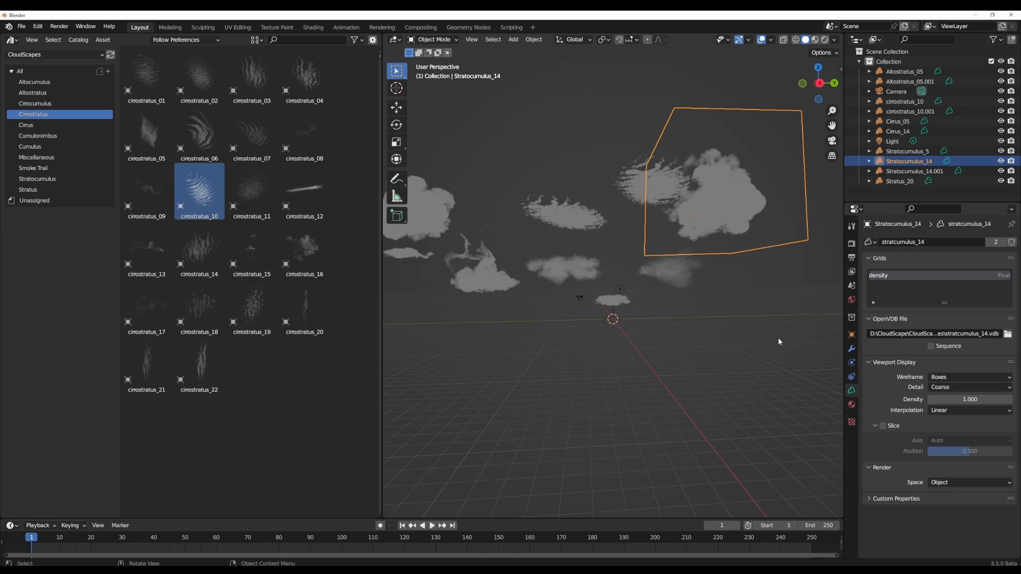
pyautogui.click(851, 243)
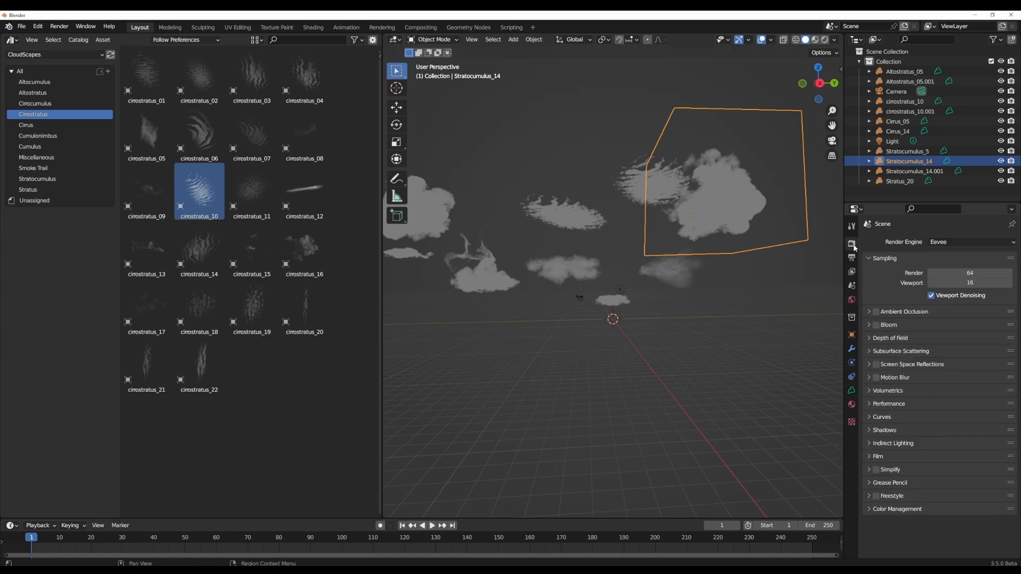
pyautogui.click(970, 241)
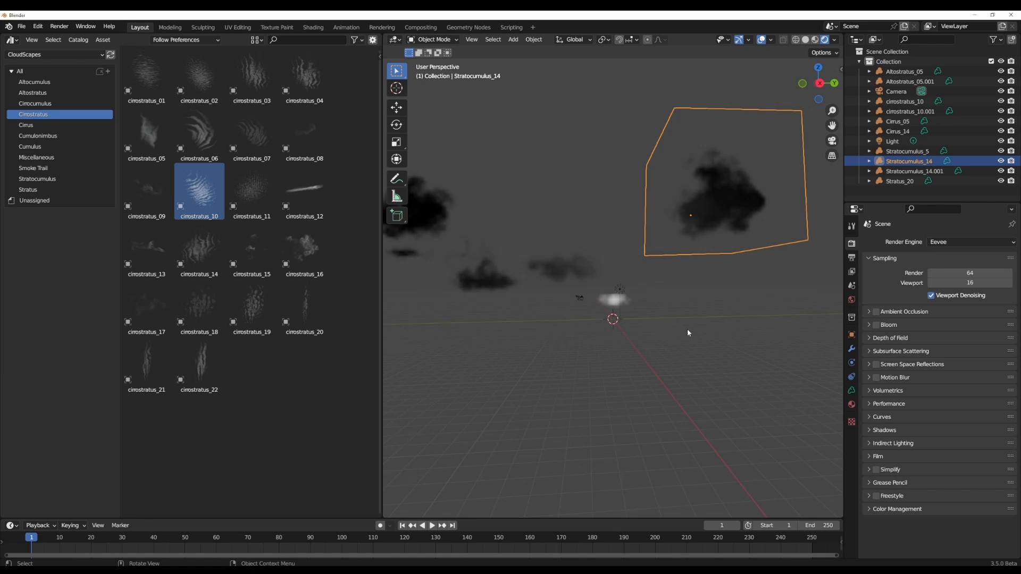
pyautogui.click(969, 242)
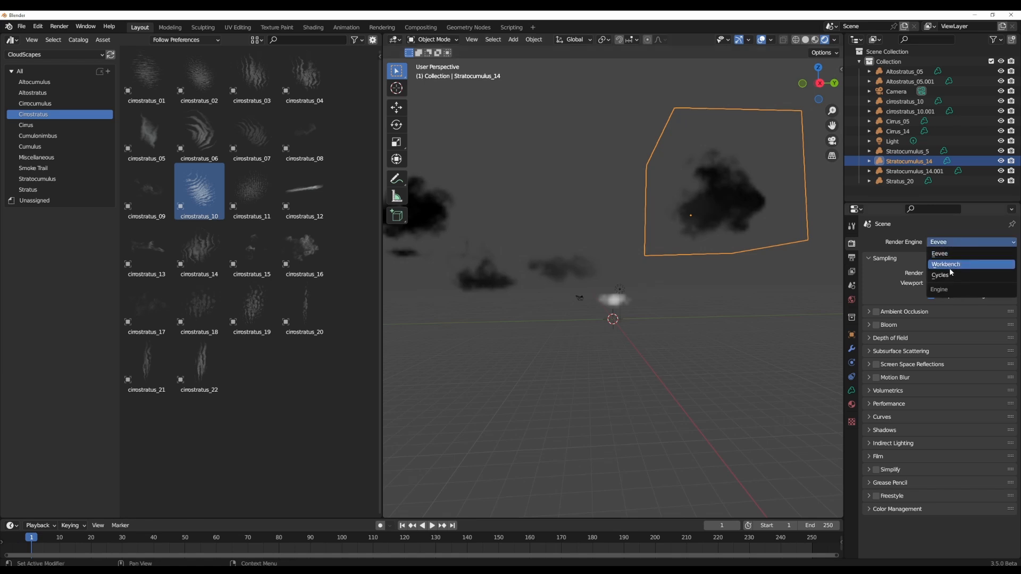
pyautogui.click(938, 274)
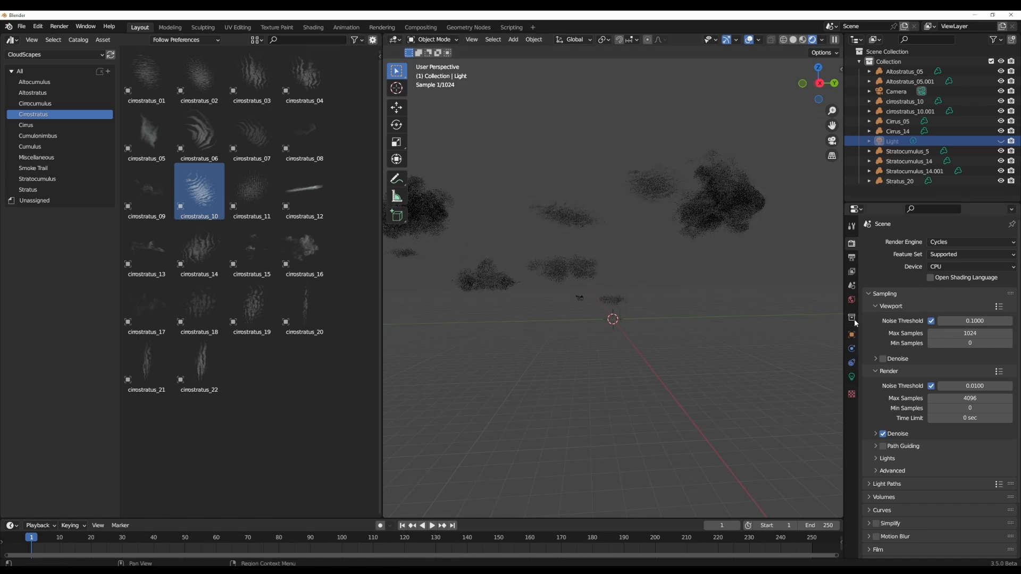
# Set the world colour to a Nishita Sky Texture at strength 0.2
pyautogui.click(851, 300)
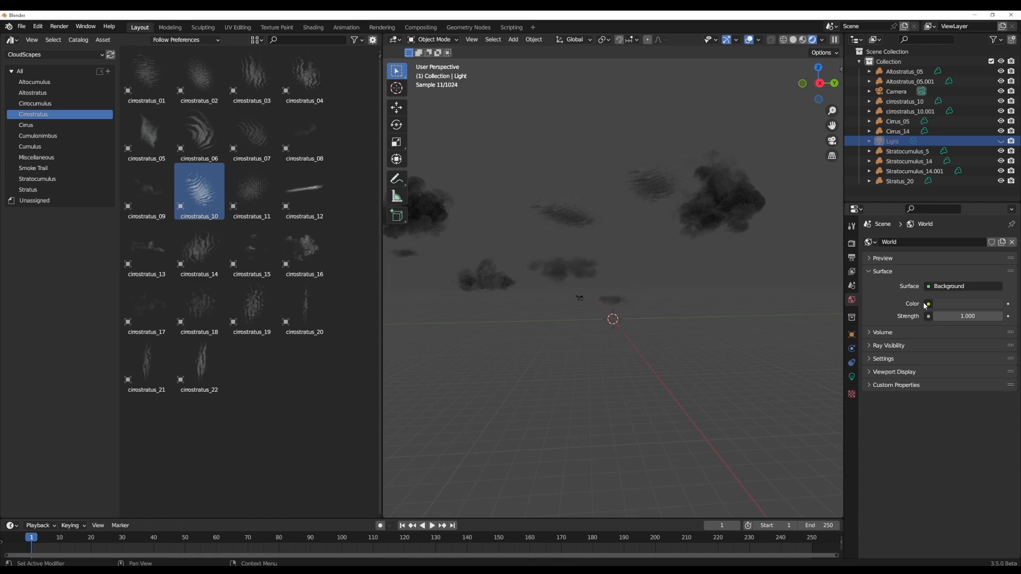
pyautogui.click(926, 303)
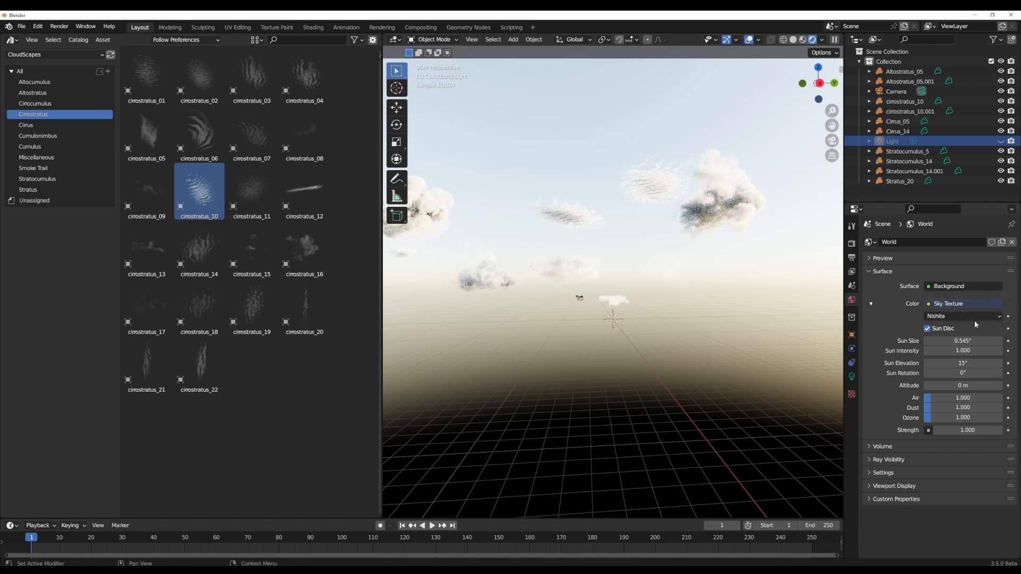
pyautogui.click(962, 316)
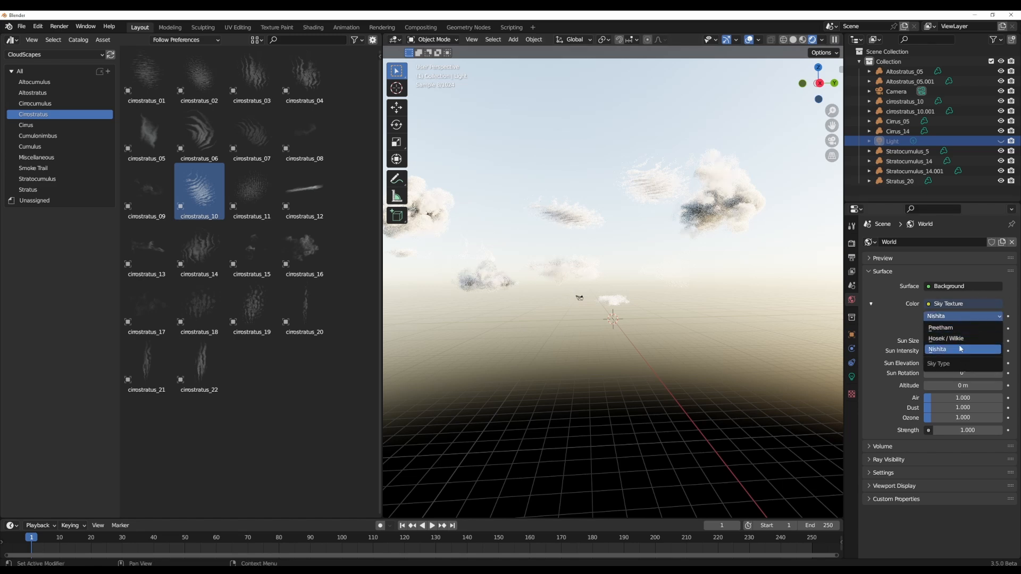
pyautogui.click(937, 348)
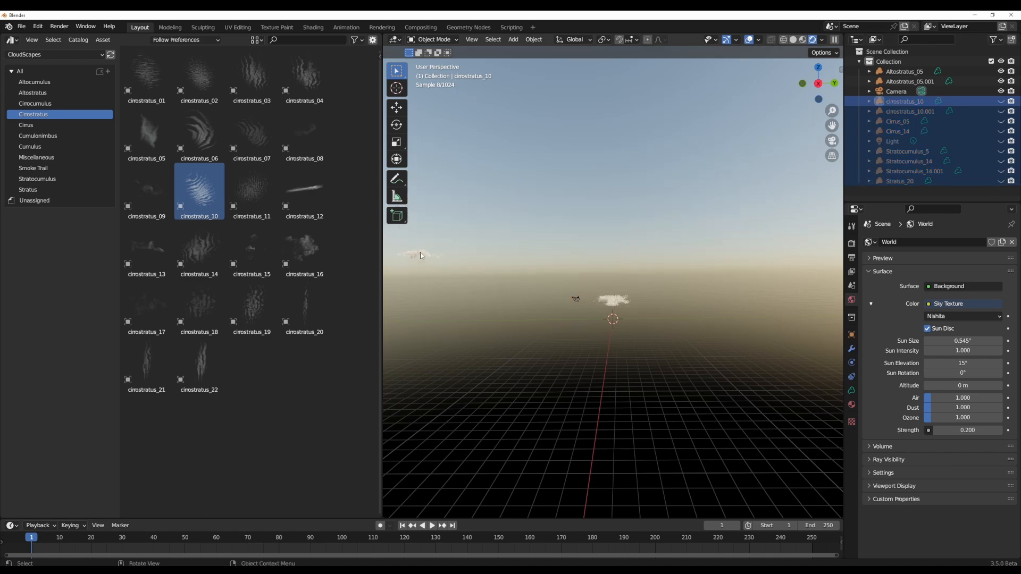
# Focus on the Altostratus_05 cloud, orbit along its length and bring up its material nodes
pyautogui.click(909, 82)
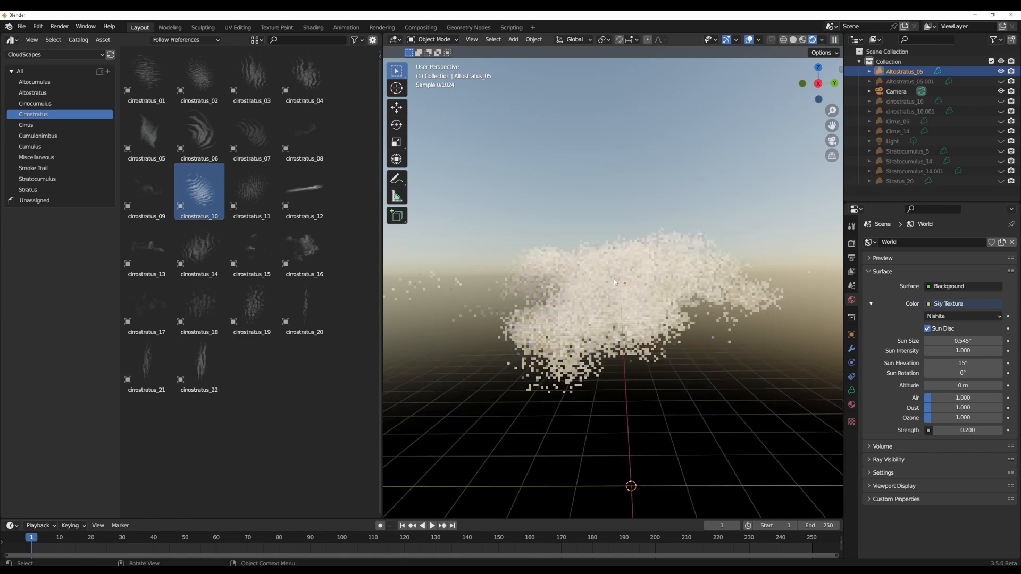
pyautogui.moveTo(612, 280); pyautogui.dragTo(608, 338)
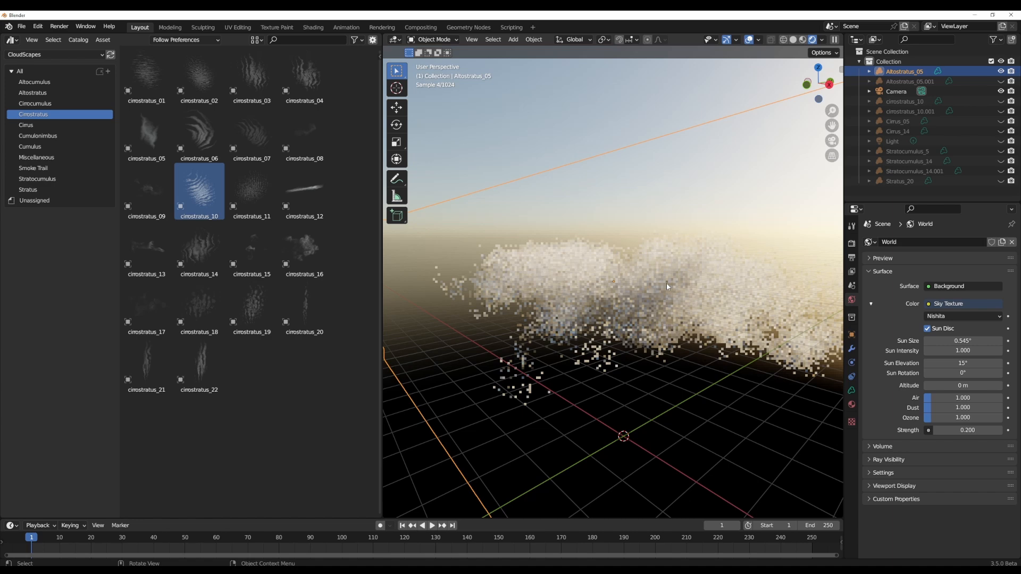
pyautogui.moveTo(663, 286); pyautogui.dragTo(645, 303)
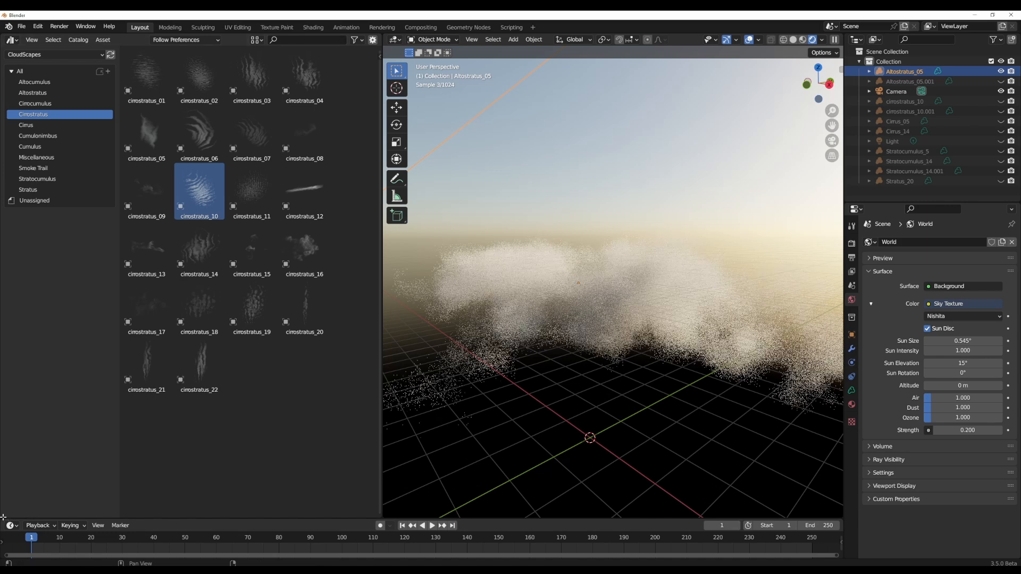
pyautogui.click(10, 256)
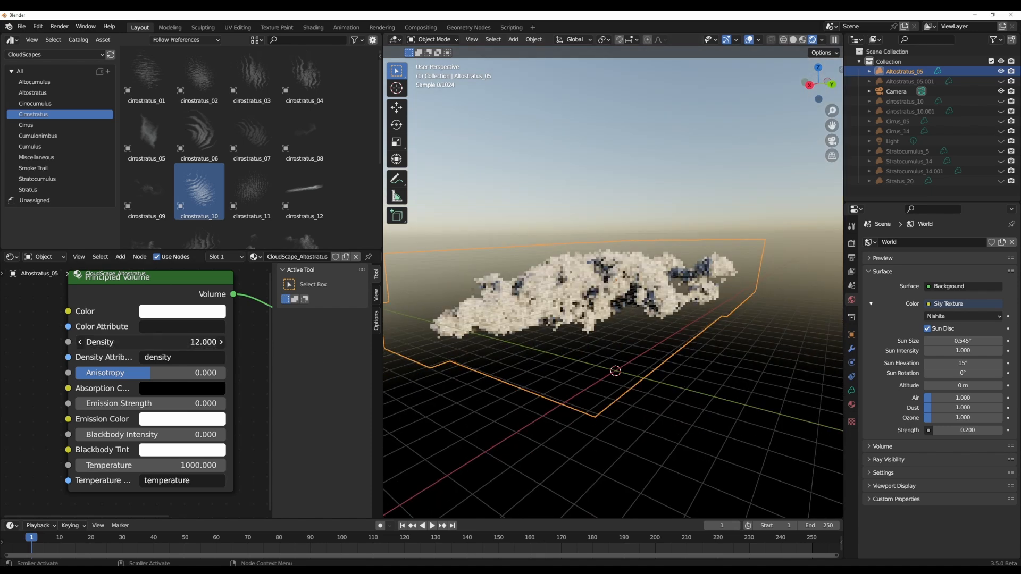
# Set the Principled Volume density to 0.3 and try the Anisotropy slider before leaving it at 0
pyautogui.write('0.300')
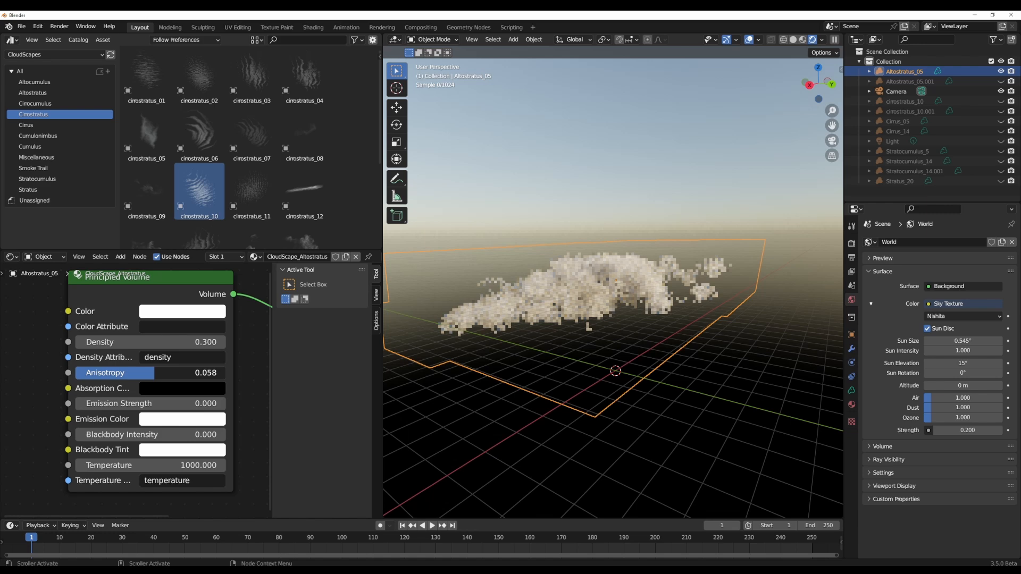
pyautogui.moveTo(114, 372); pyautogui.dragTo(190, 372)
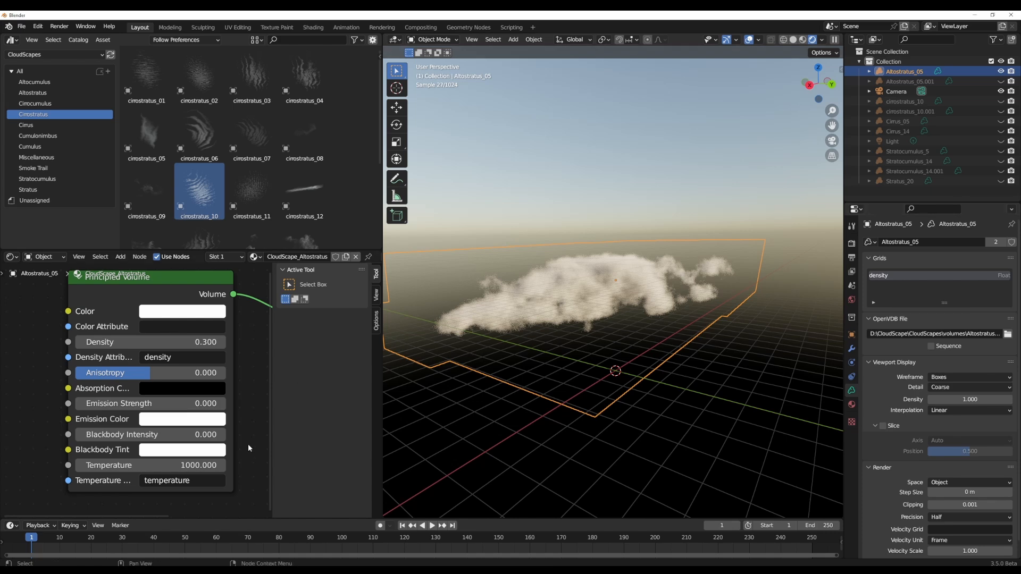
# Set Temperature Attribute to density and blackbody temperature 588.6 with intensity 1.0 and density 0.01
pyautogui.write('density')
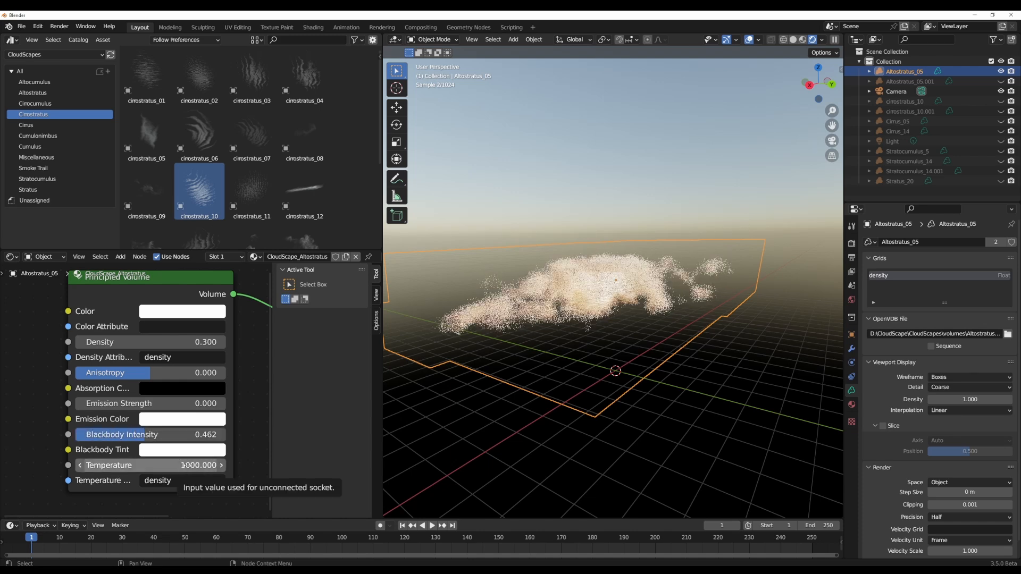
pyautogui.doubleClick(130, 342)
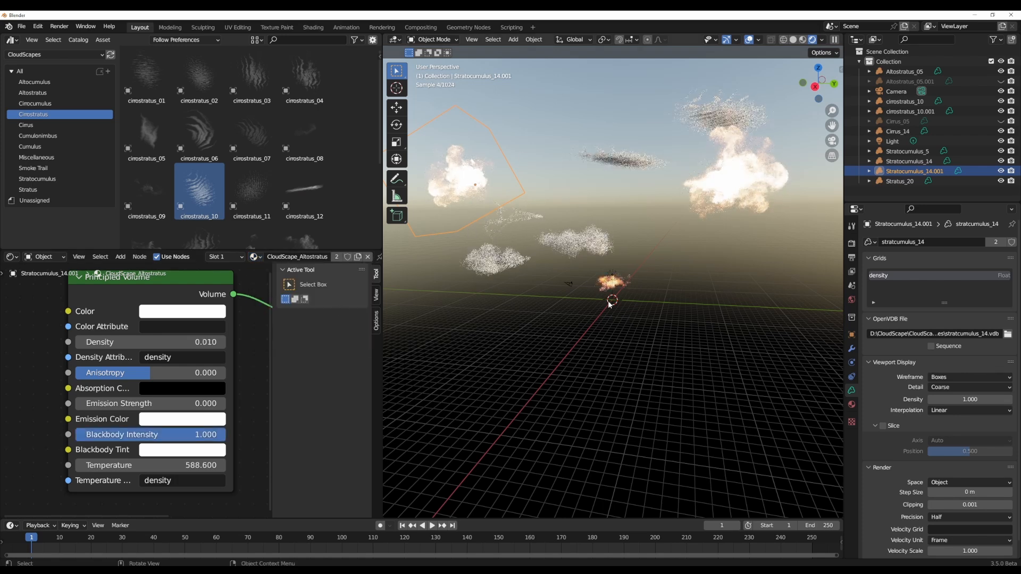
pyautogui.click(21, 26)
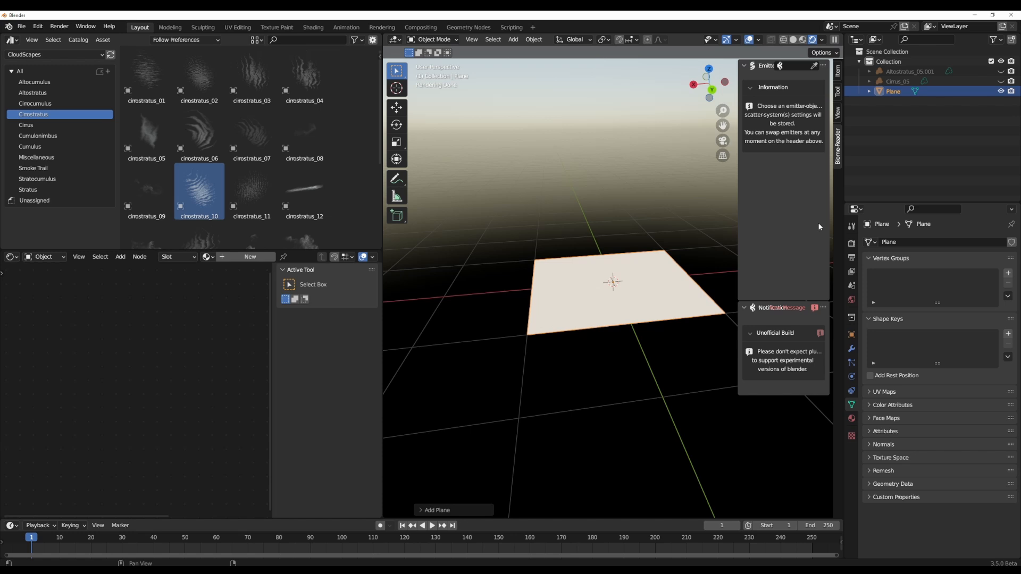
pyautogui.moveTo(799, 213)
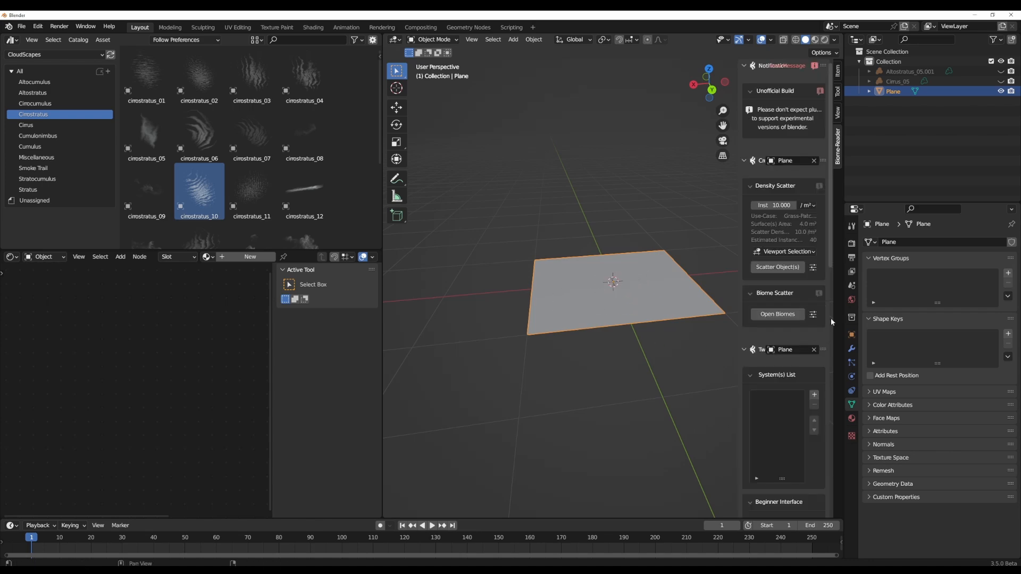
# With the plane as emitter, open the Biome-Reader browser listing the CloudScapes biomes
pyautogui.click(776, 314)
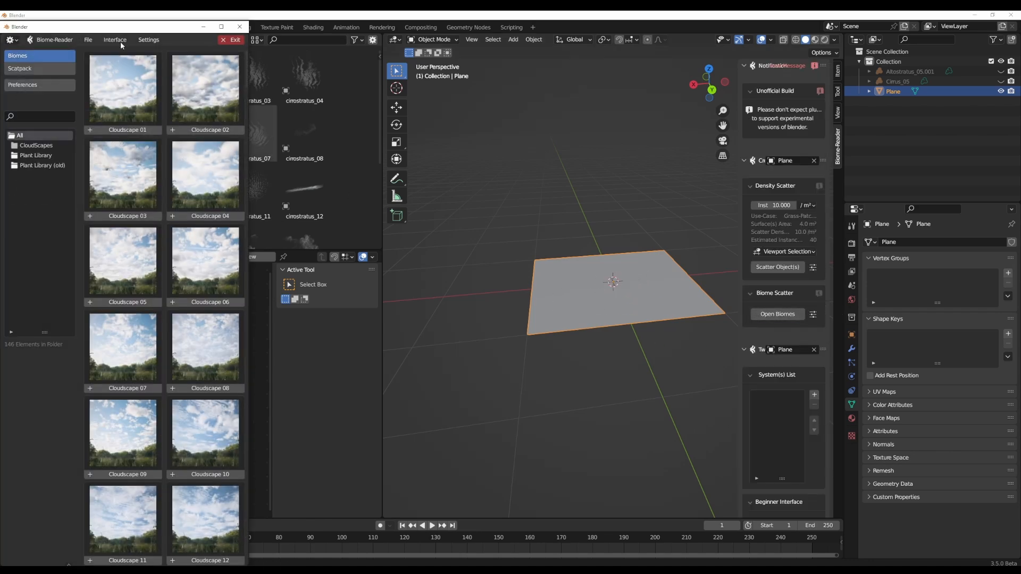
pyautogui.moveTo(174, 263)
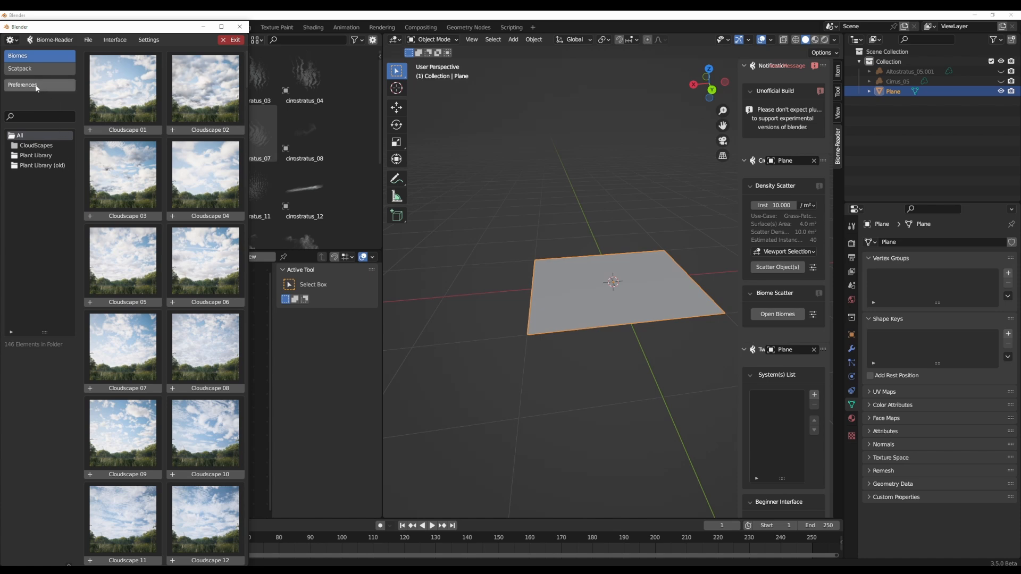
# Show the Biome-Reader preferences page with its biome environment paths
pyautogui.click(22, 85)
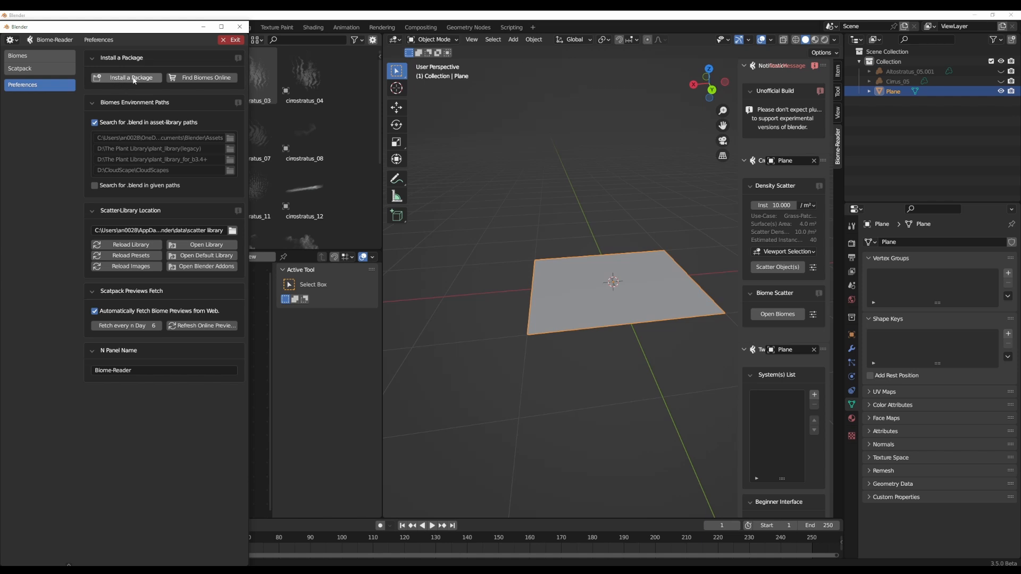
# Install cloudscapes_geoscatter_biomes.scatpack from D:\CloudScape and dismiss the success message
pyautogui.click(126, 78)
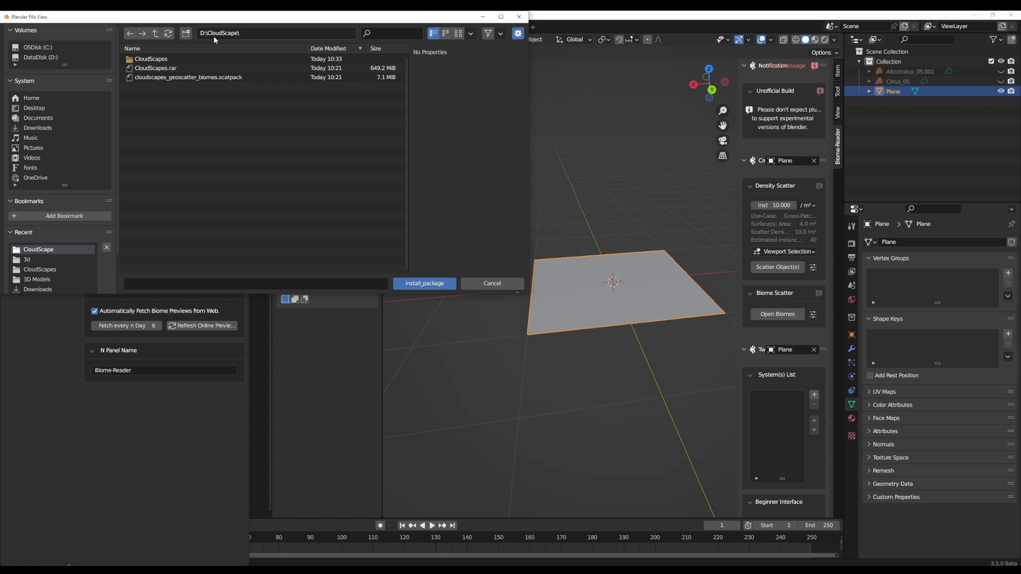
pyautogui.click(188, 76)
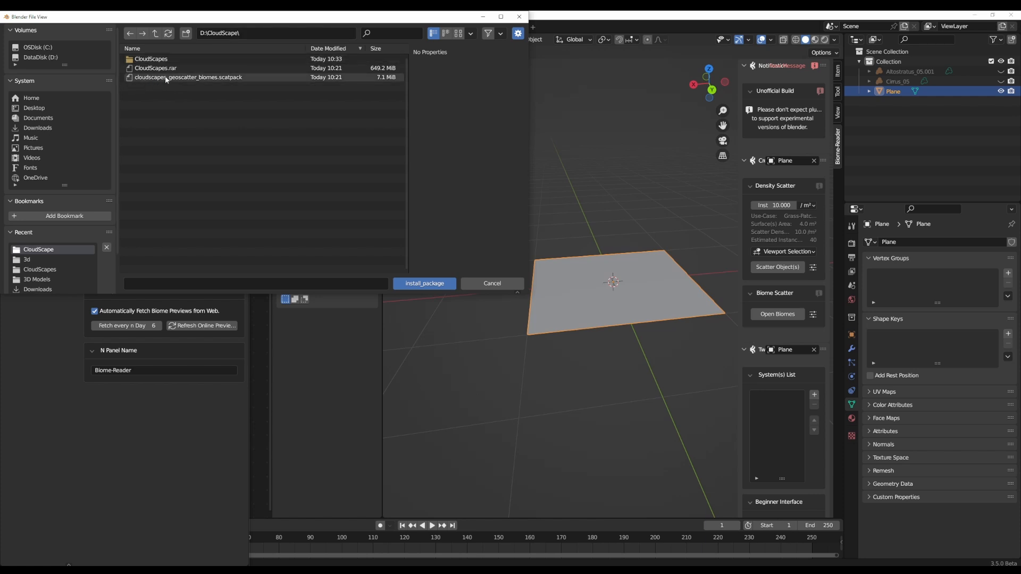
pyautogui.click(188, 77)
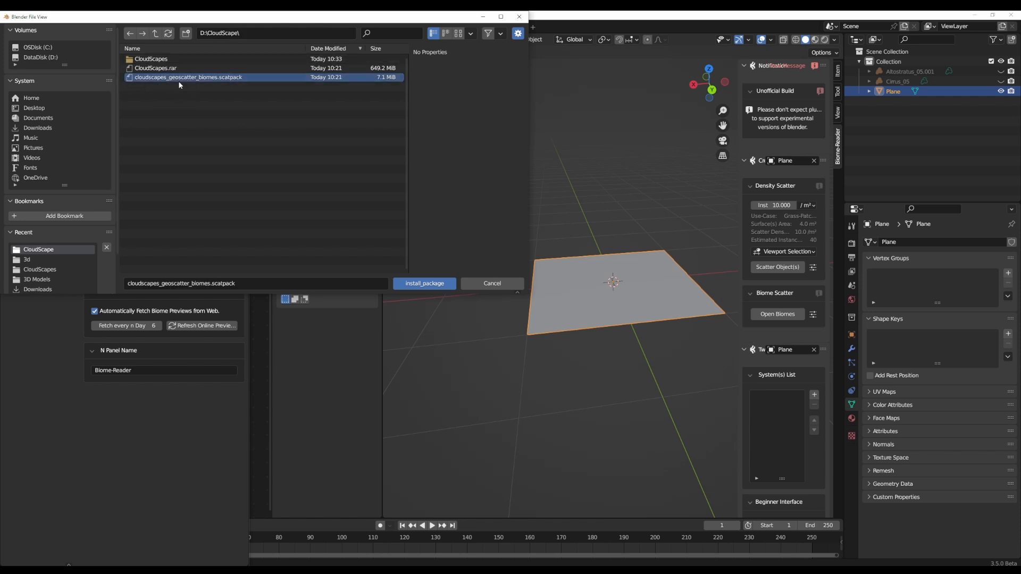
pyautogui.click(424, 283)
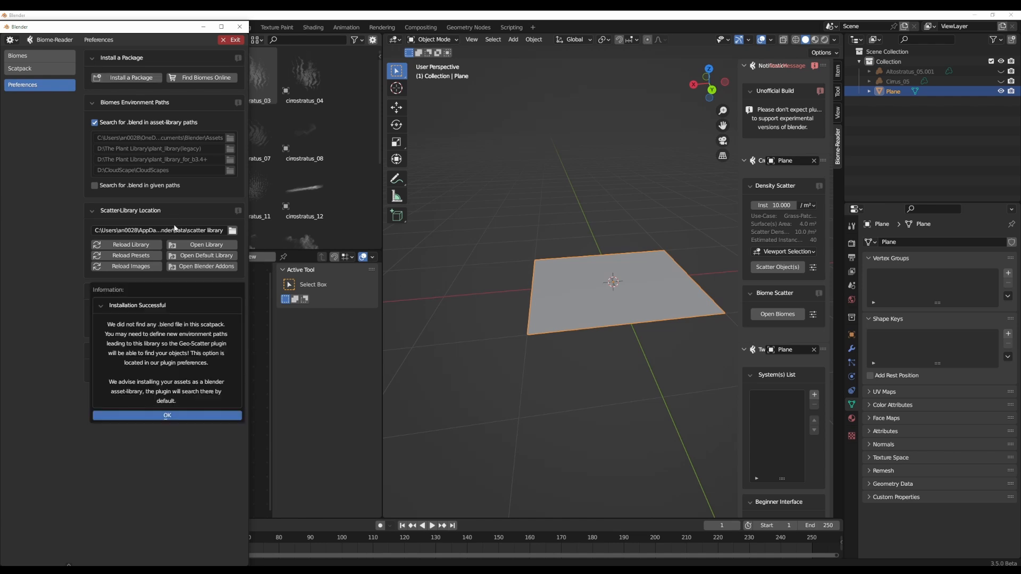
pyautogui.moveTo(185, 380)
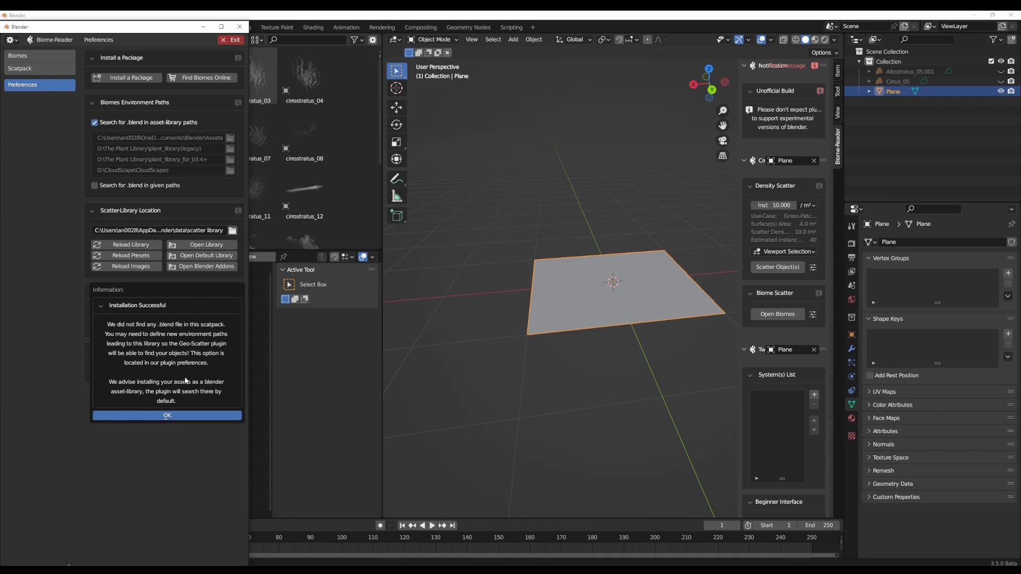
pyautogui.click(167, 415)
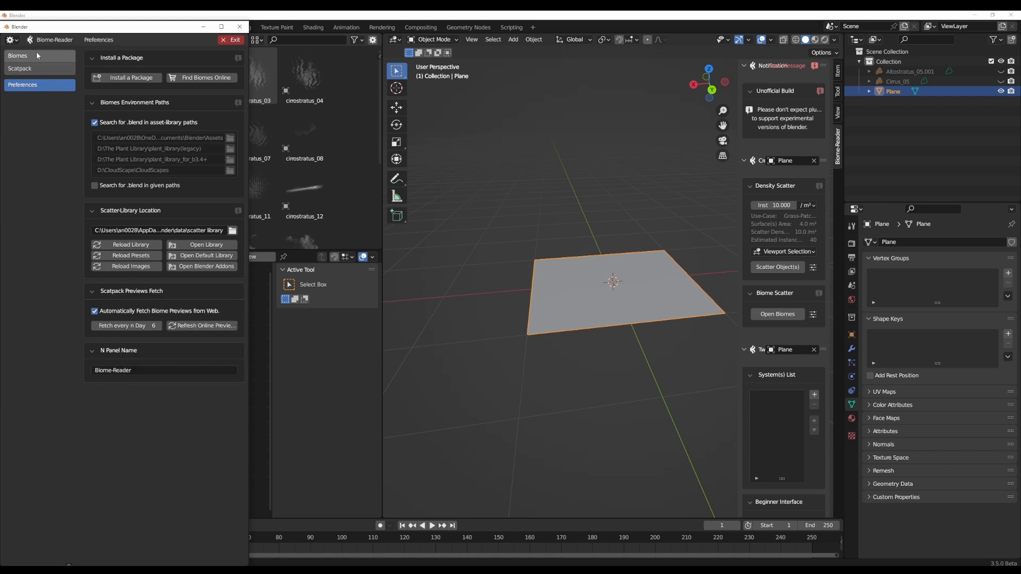
# Browse the Cloudscape biome thumbnails to pick one to scatter onto the Plane
pyautogui.click(17, 55)
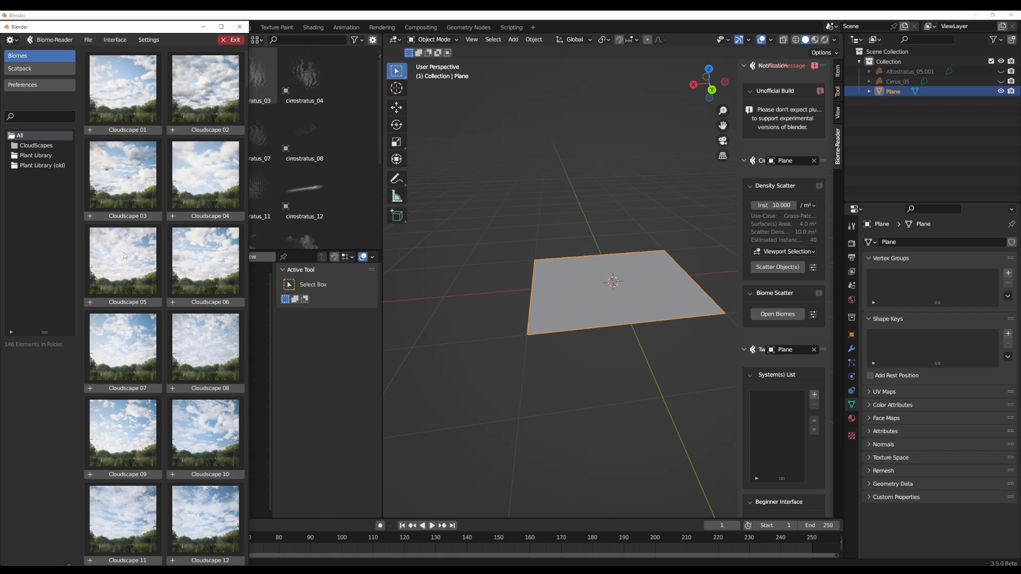
pyautogui.moveTo(594, 318)
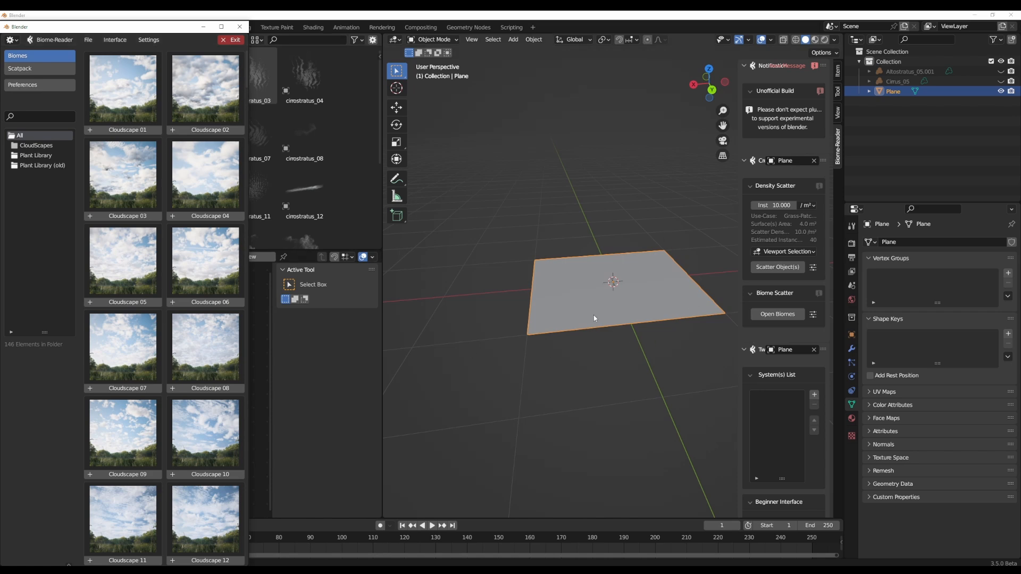
pyautogui.scroll(-3)
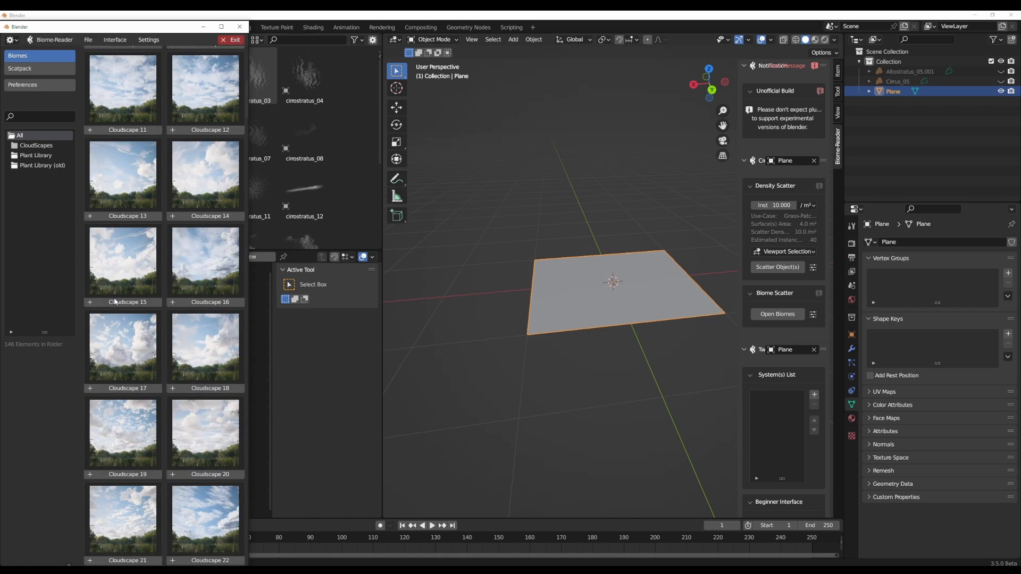
pyautogui.scroll(-3)
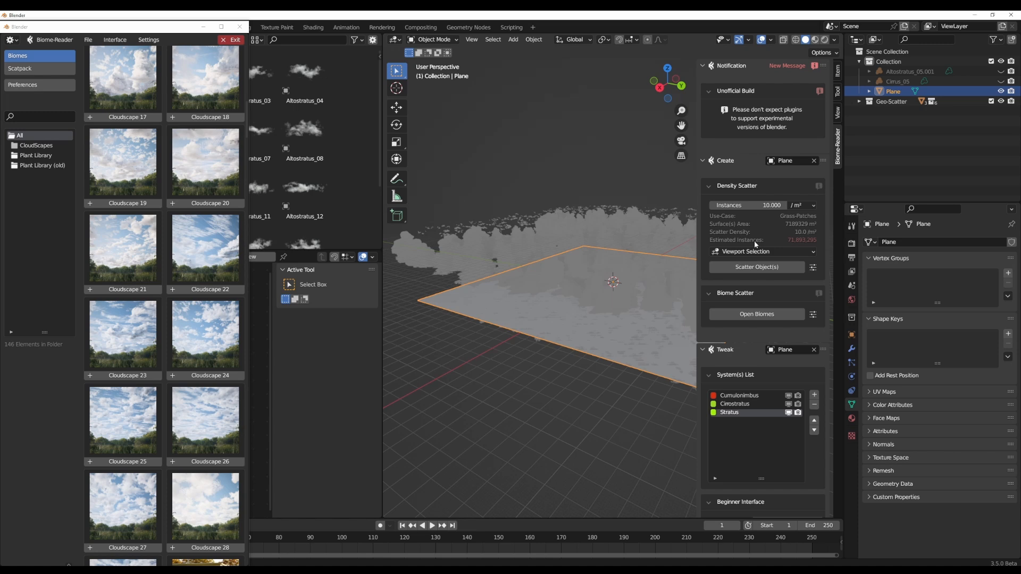
# Show the Render Properties with the Volumes panel's Max Steps at 1024
pyautogui.scroll(-3)
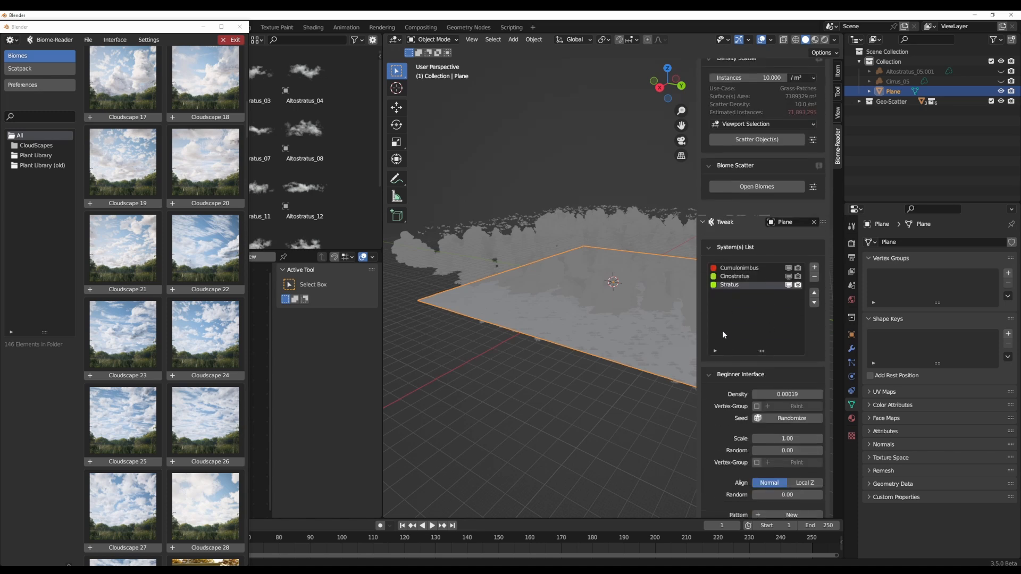
pyautogui.moveTo(787, 296)
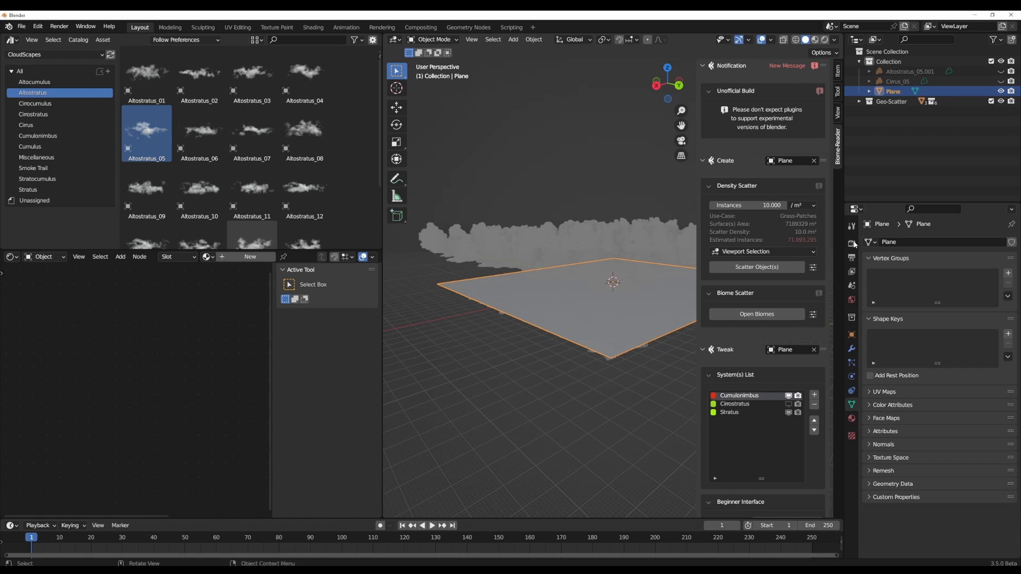
pyautogui.click(850, 242)
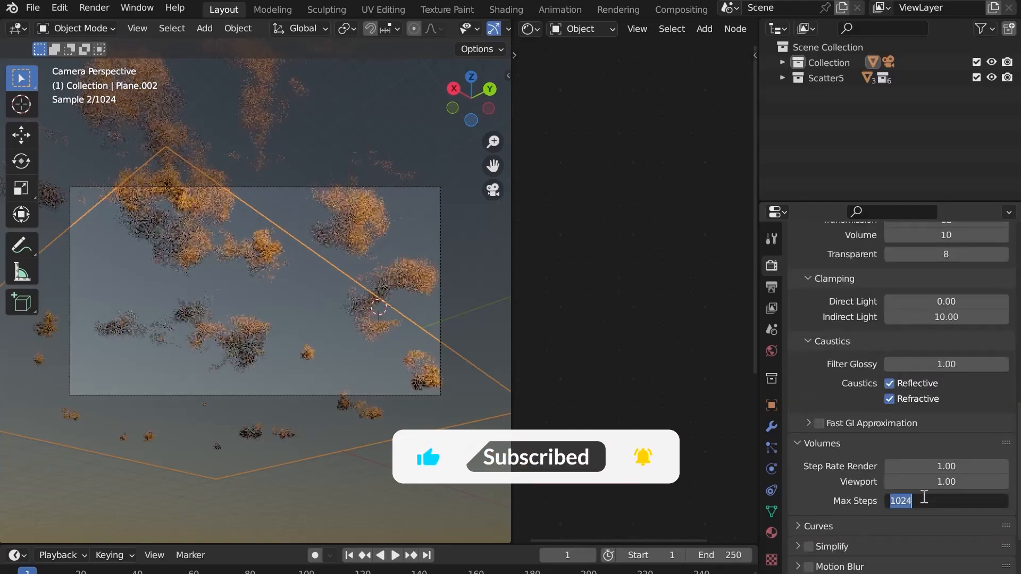
# Enter a lower volume Max Steps value starting with 3
pyautogui.write('3')
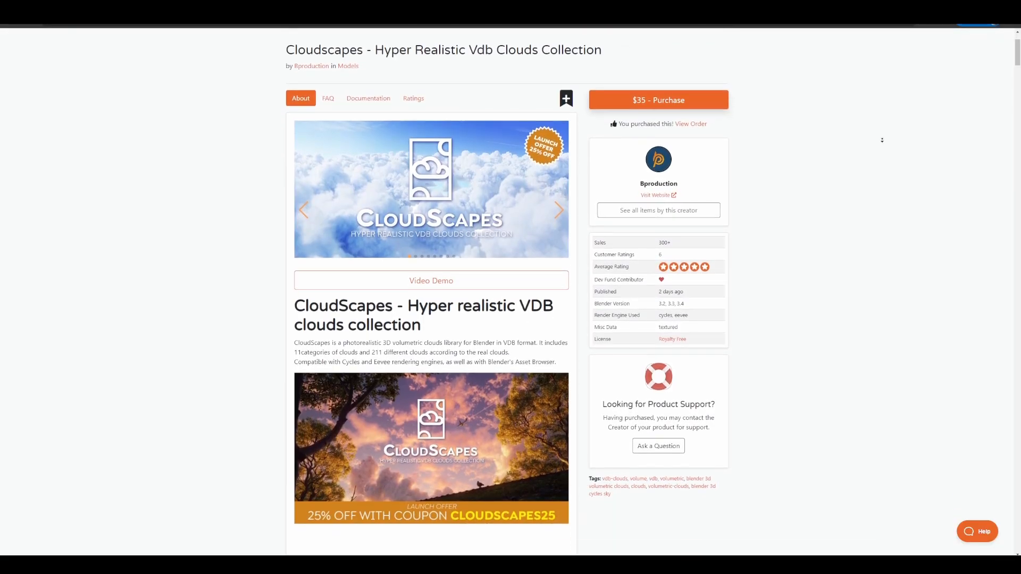
# Scroll down the CloudScapes product page toward the Real Wood Textures link
pyautogui.scroll(-3)
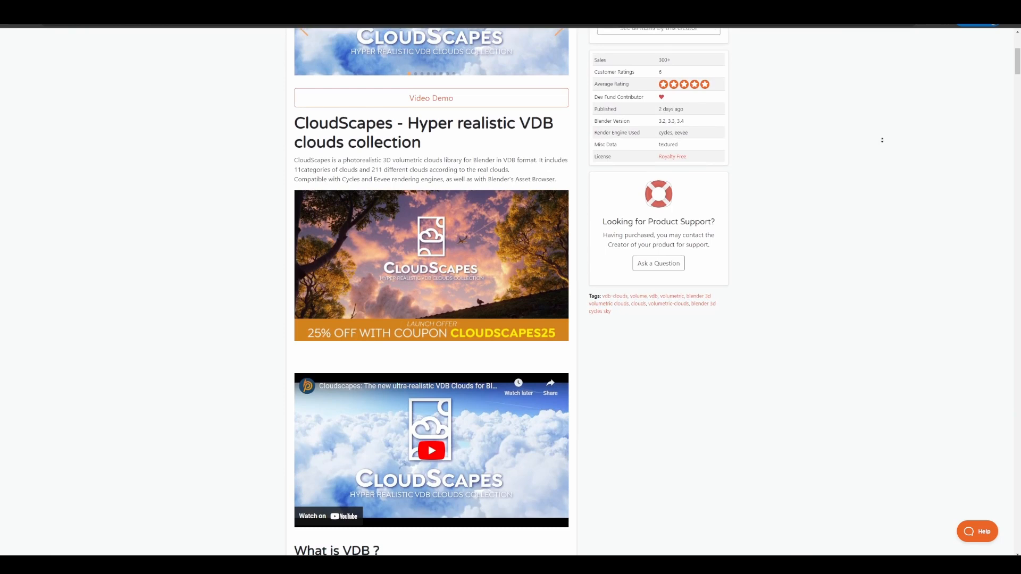
pyautogui.scroll(-3)
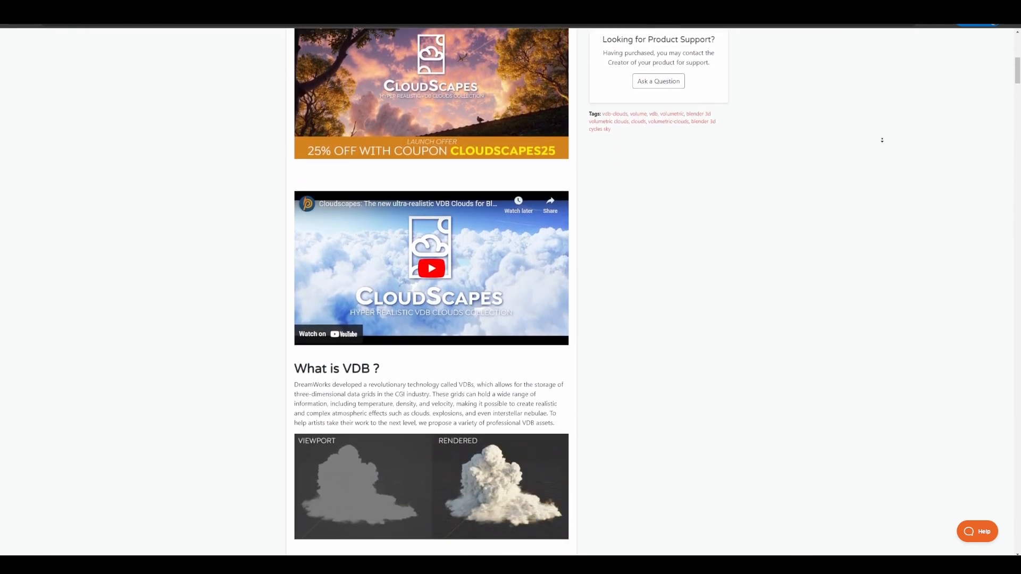
pyautogui.scroll(-3)
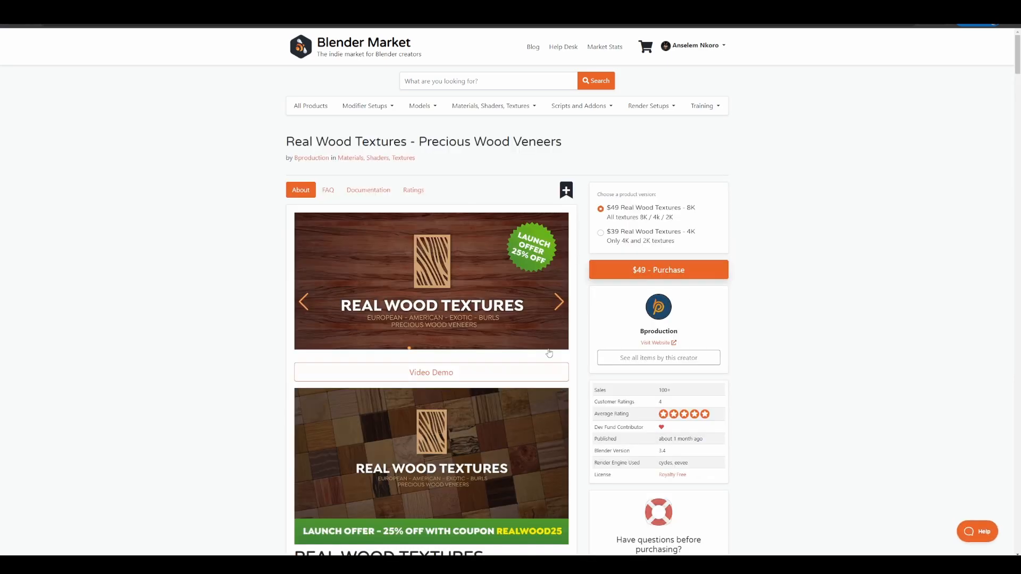
pyautogui.scroll(-3)
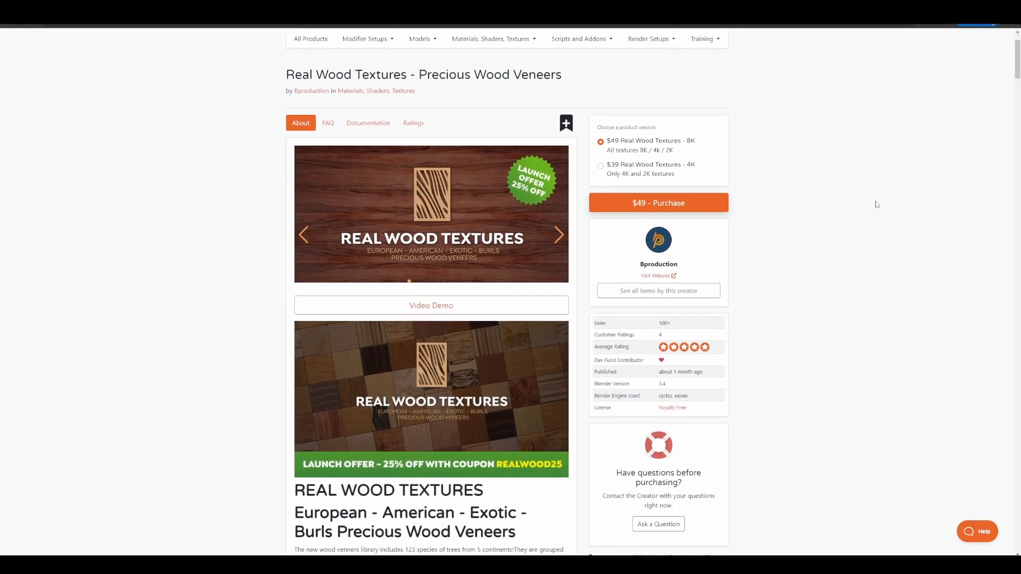
pyautogui.scroll(-3)
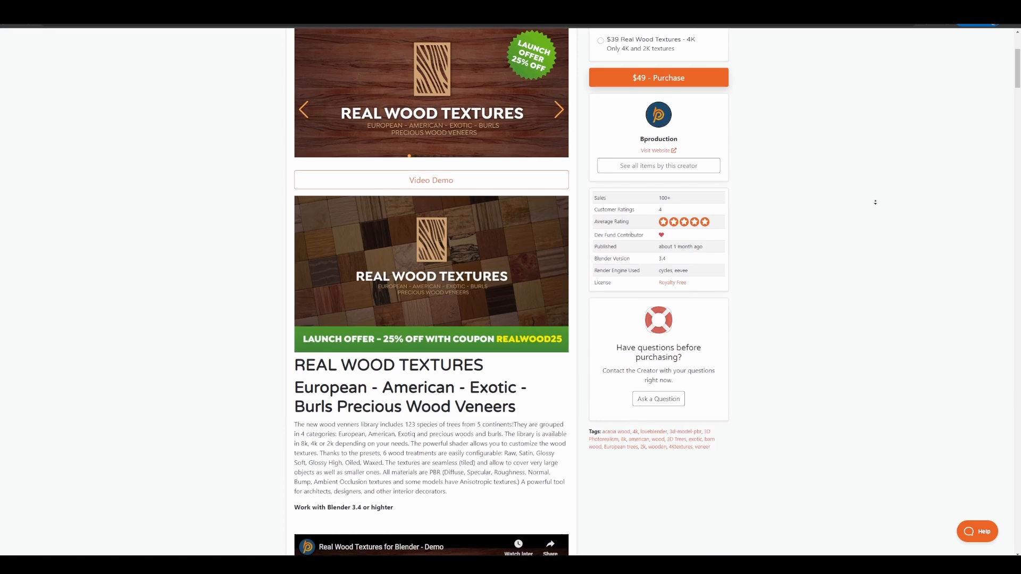
pyautogui.scroll(-3)
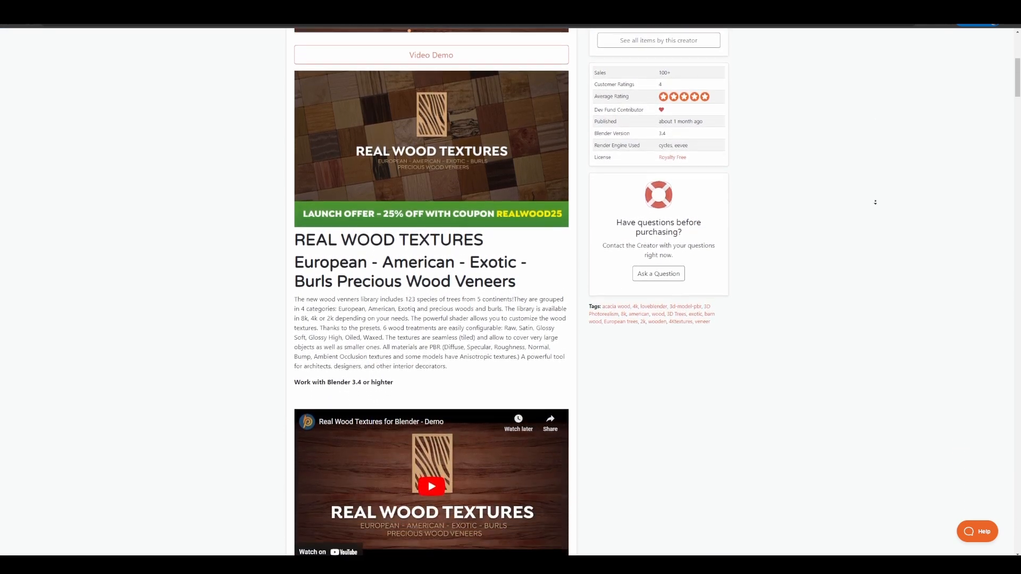
pyautogui.scroll(-3)
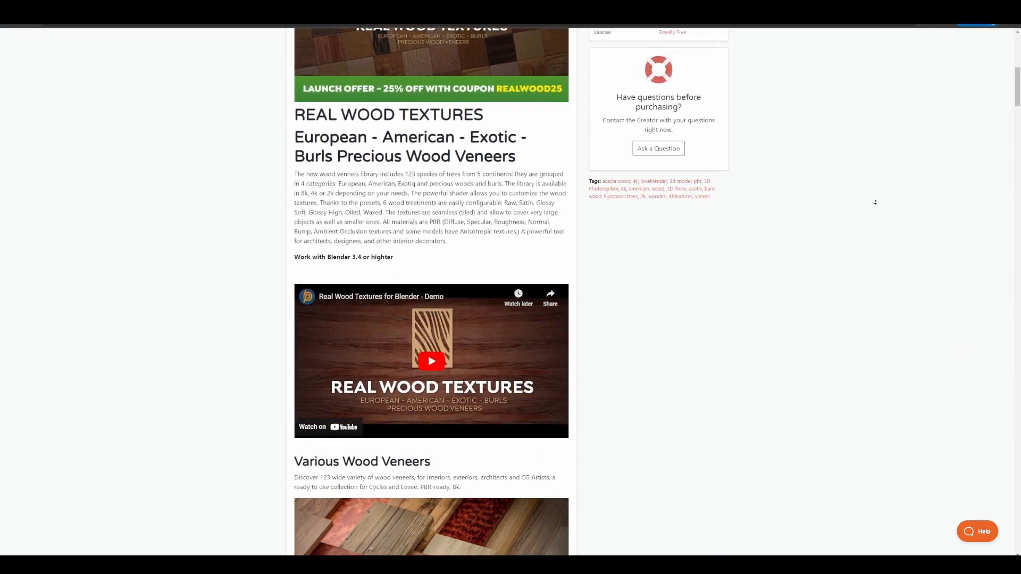